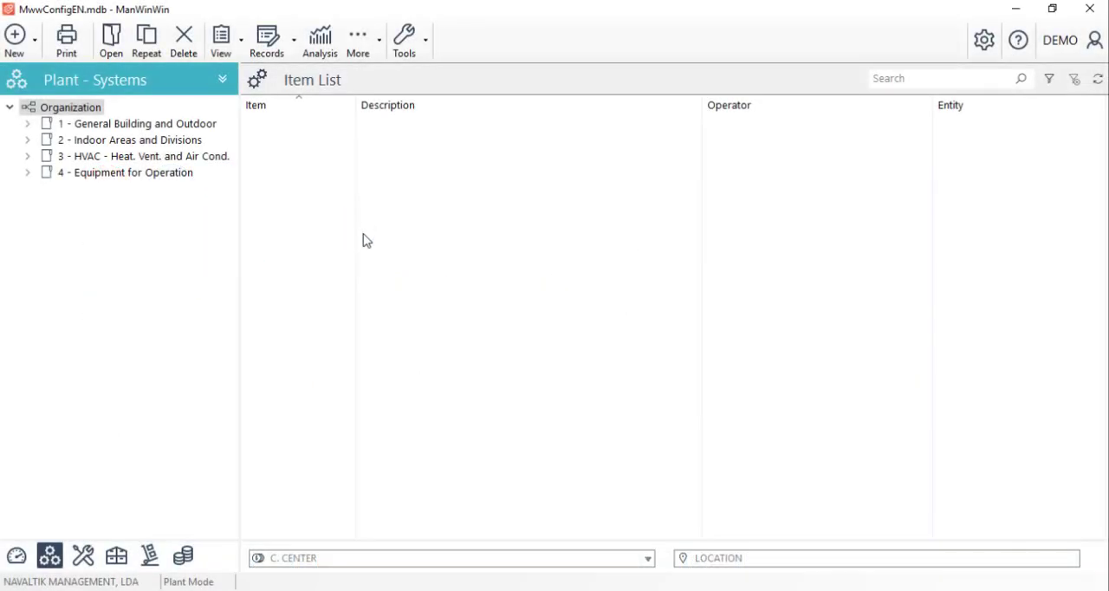
{"action": "mouse_move", "coordinate": [364, 247]}
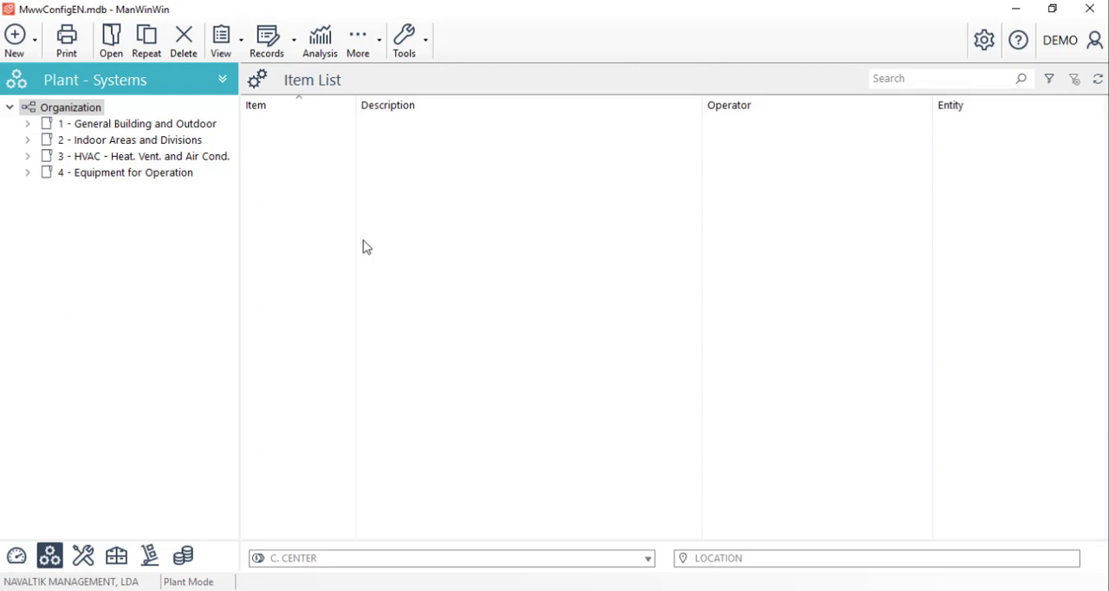
{"action": "mouse_move", "coordinate": [361, 244]}
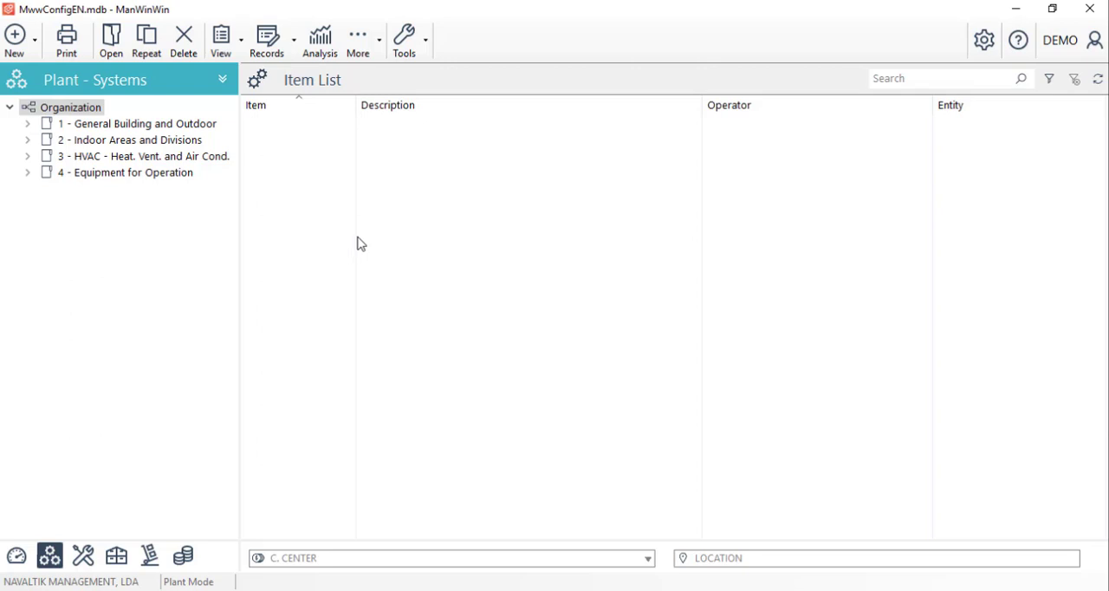
- Expand every branch of the Organization tree and filter the item list to GE-0001
{"action": "right_click", "coordinate": [70, 107]}
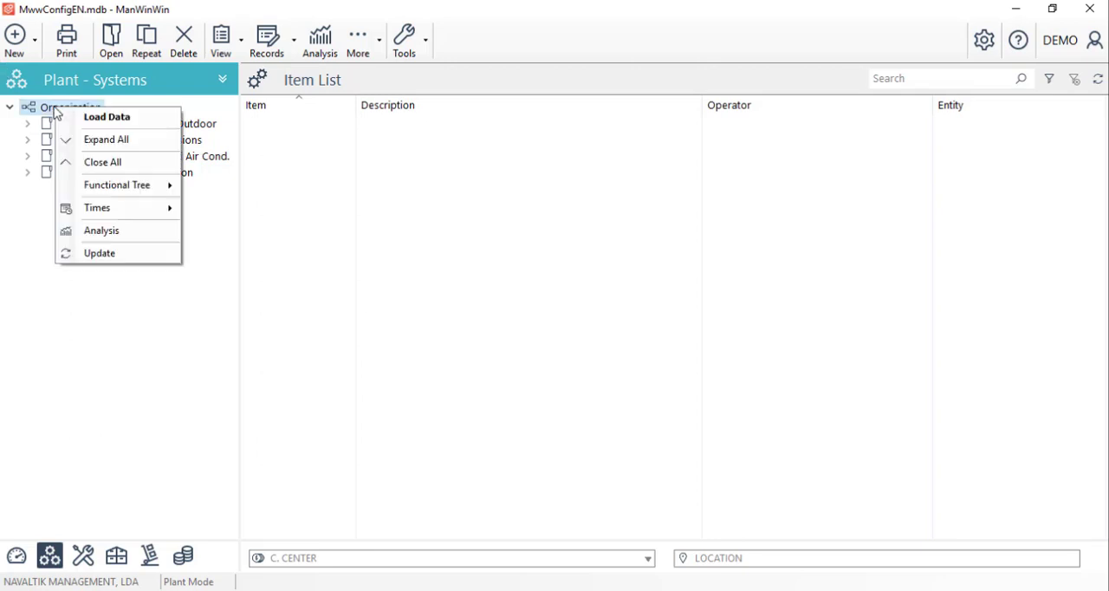
{"action": "left_click", "coordinate": [106, 116]}
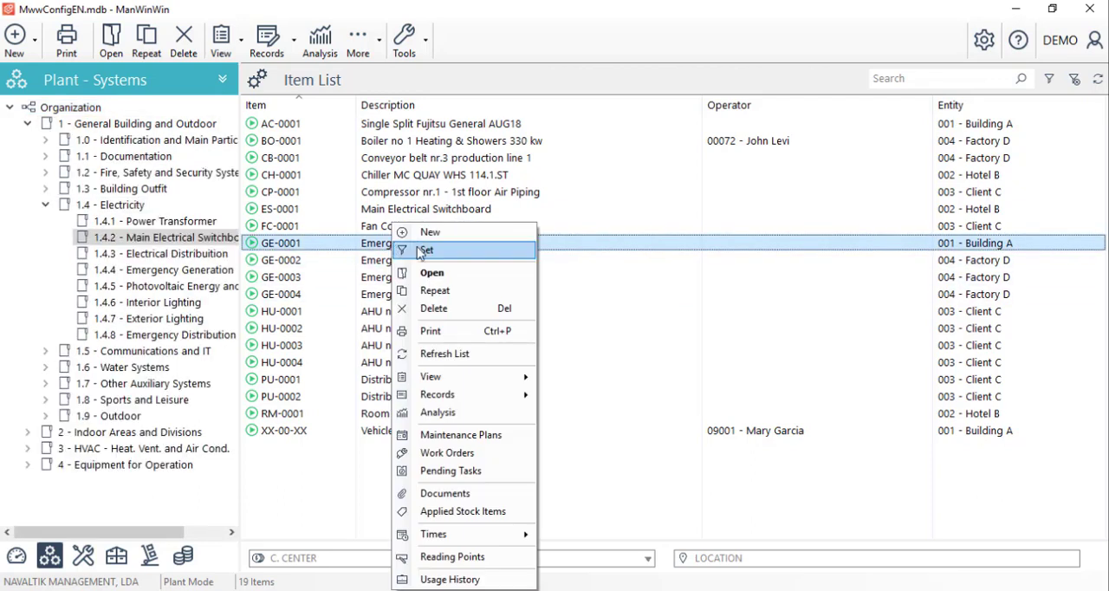
{"action": "mouse_move", "coordinate": [455, 363]}
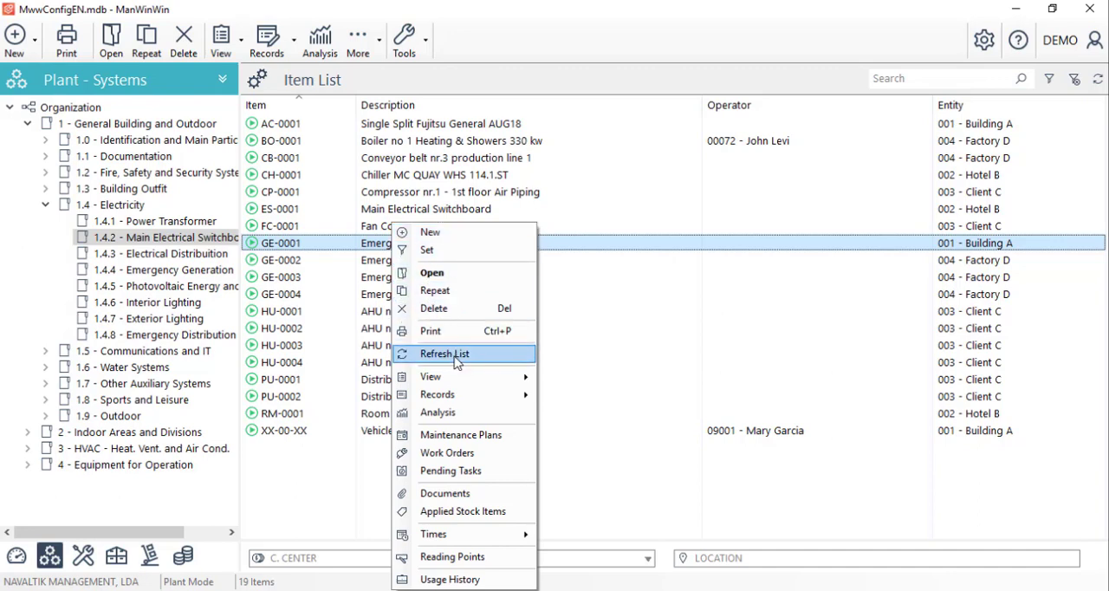
{"action": "left_click", "coordinate": [445, 353]}
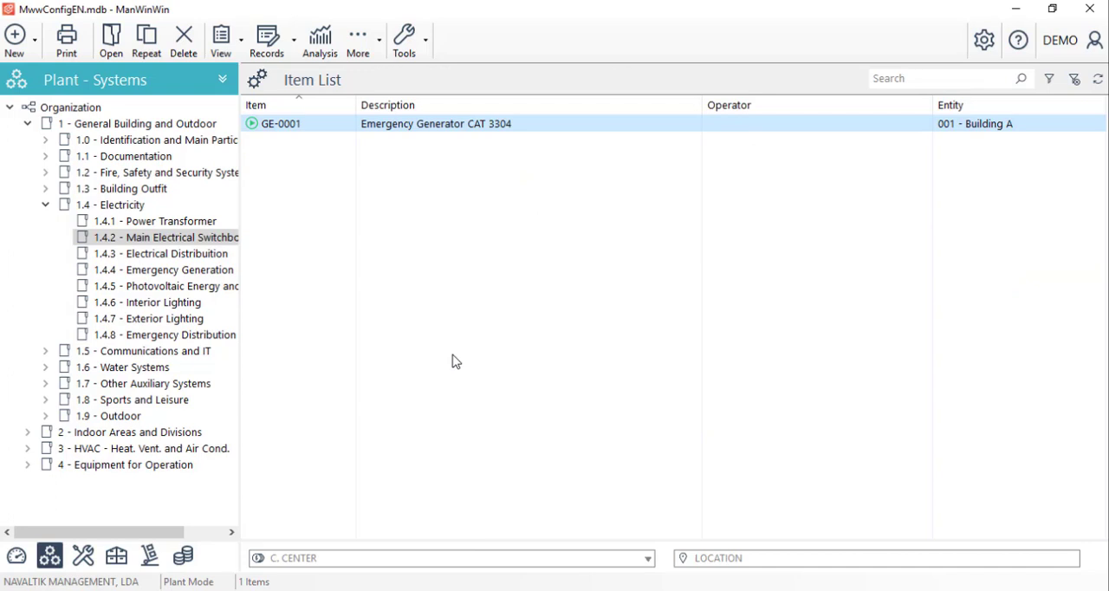
{"action": "mouse_move", "coordinate": [401, 169]}
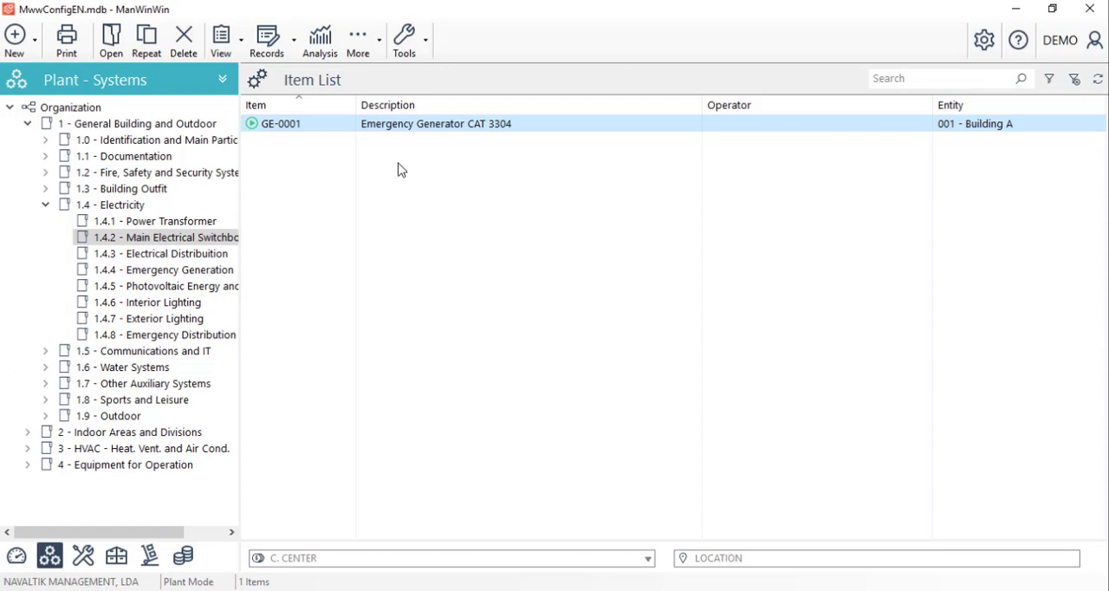
{"action": "mouse_move", "coordinate": [404, 148]}
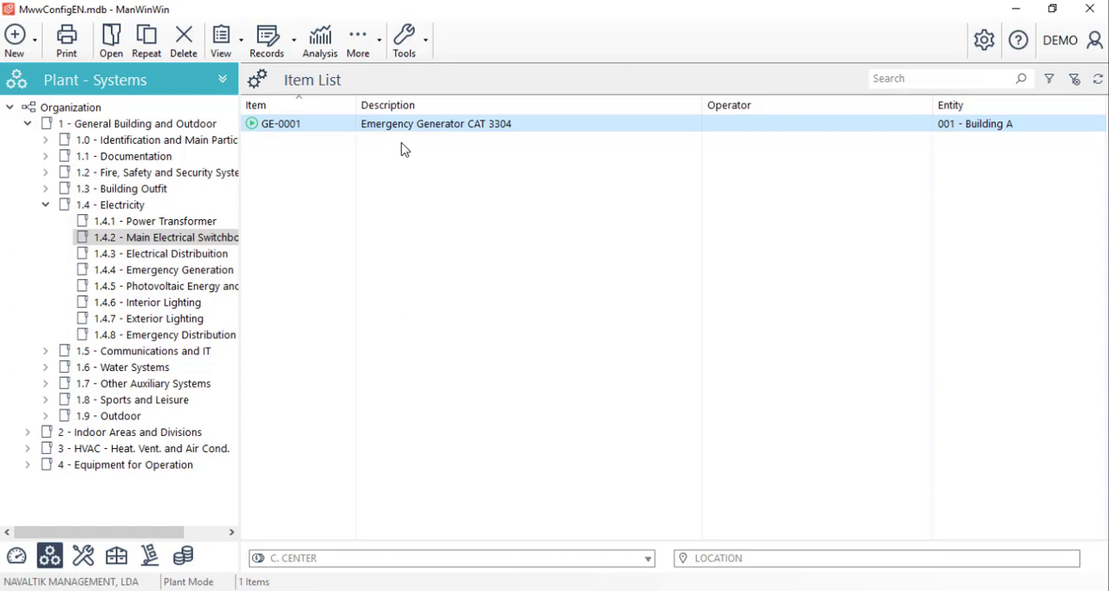
{"action": "left_click", "coordinate": [433, 123]}
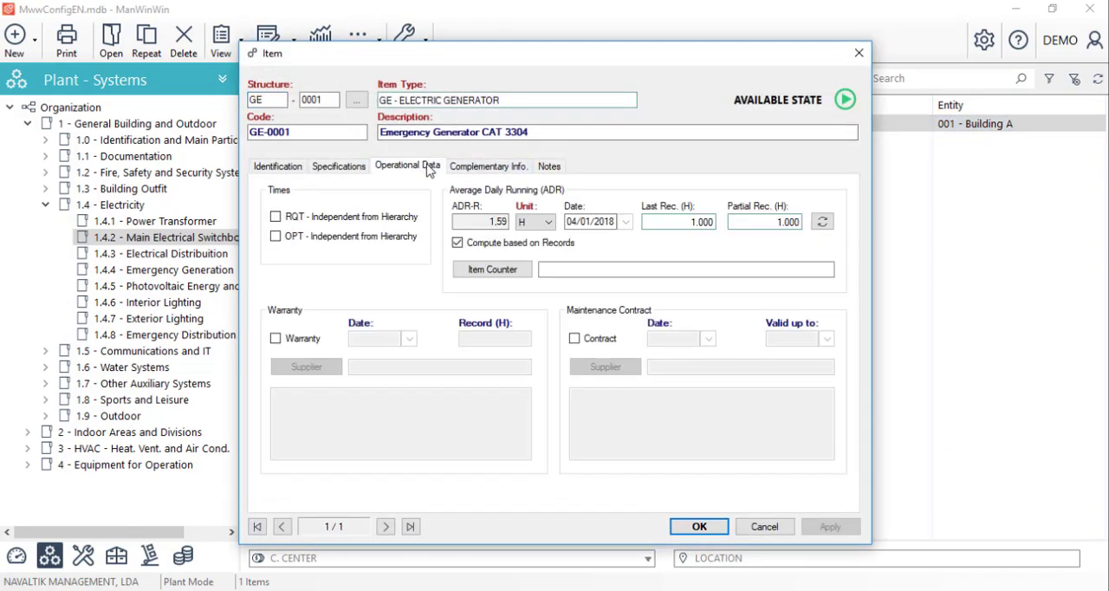
{"action": "left_click", "coordinate": [457, 243]}
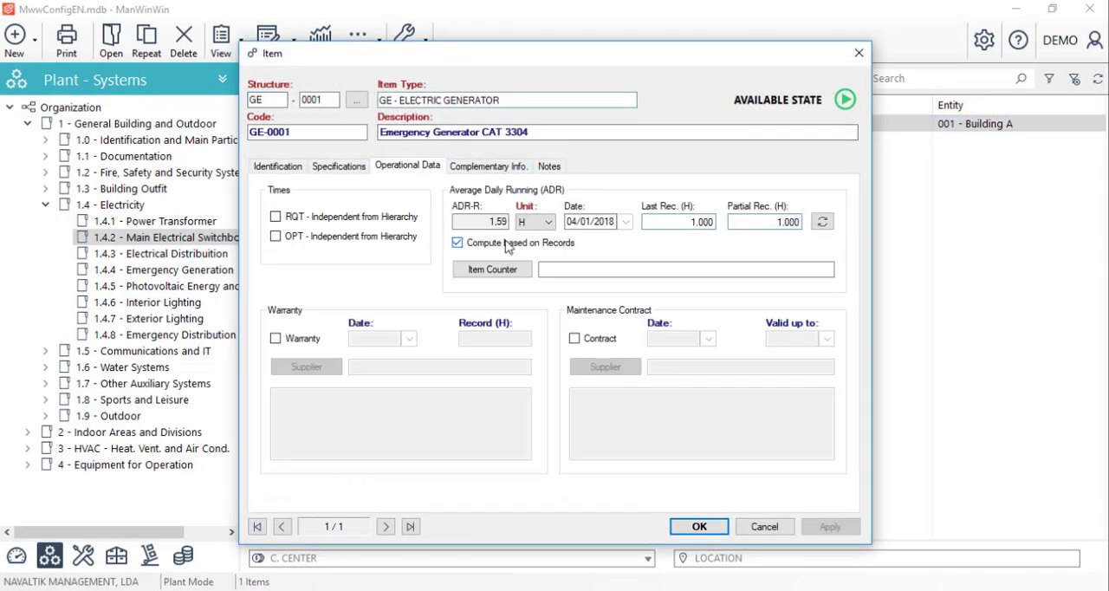
{"action": "mouse_move", "coordinate": [667, 290]}
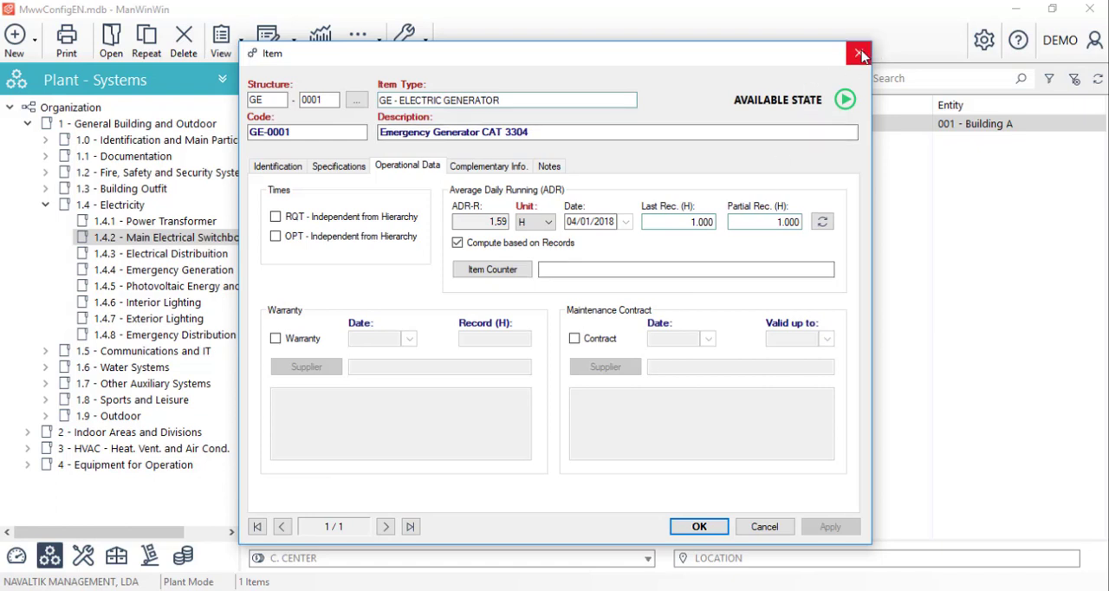
{"action": "left_click", "coordinate": [859, 53]}
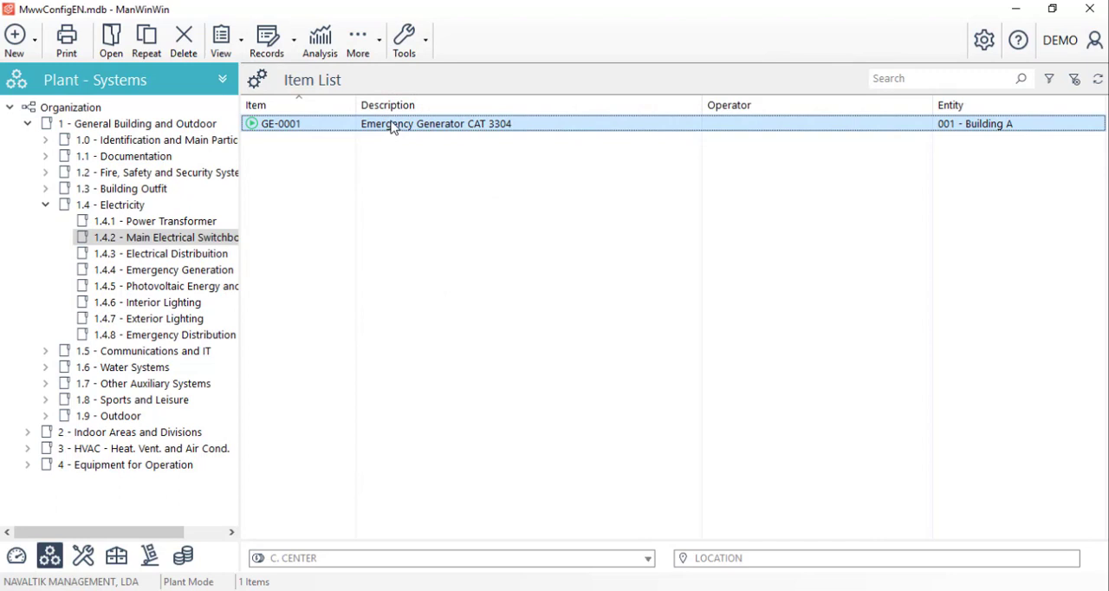
{"action": "mouse_move", "coordinate": [395, 128]}
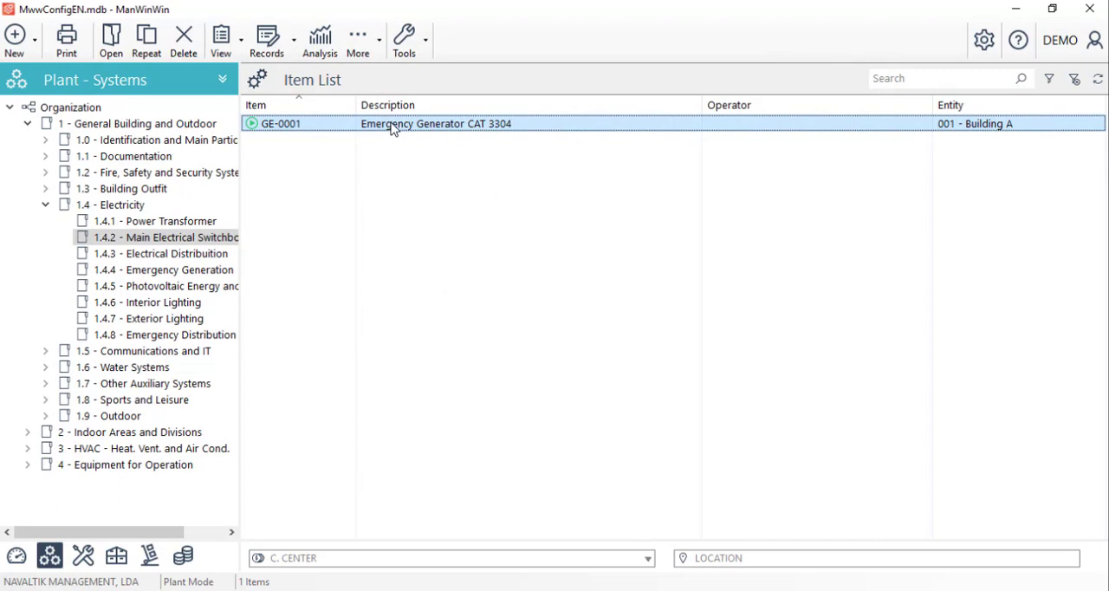
- Log a new GE-0001 running record of 1.200 hours dated 04/03/2018
{"action": "right_click", "coordinate": [392, 122]}
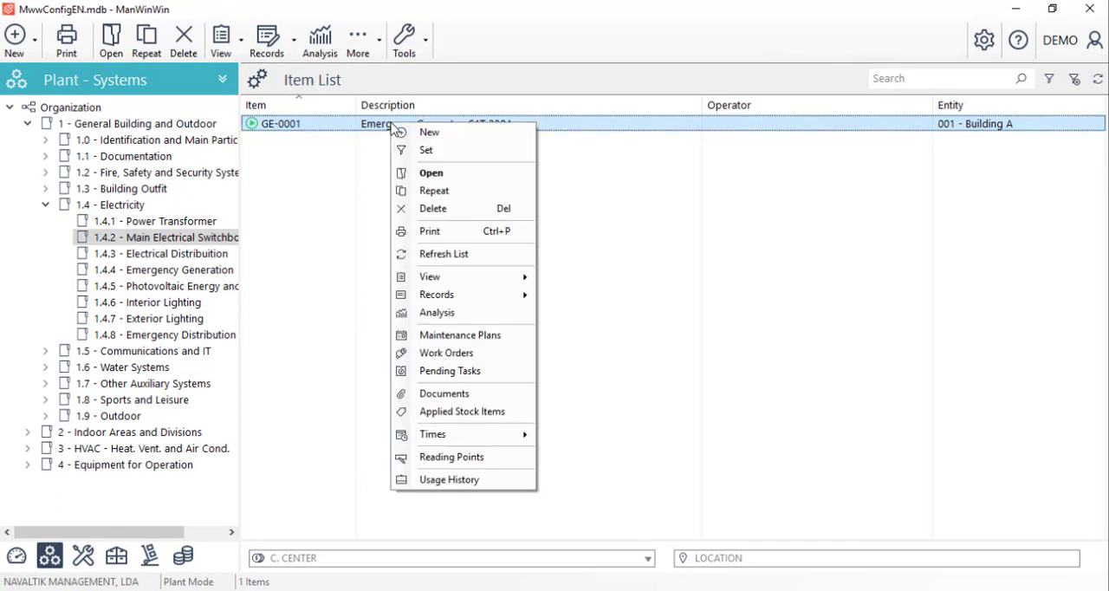
{"action": "mouse_move", "coordinate": [436, 294]}
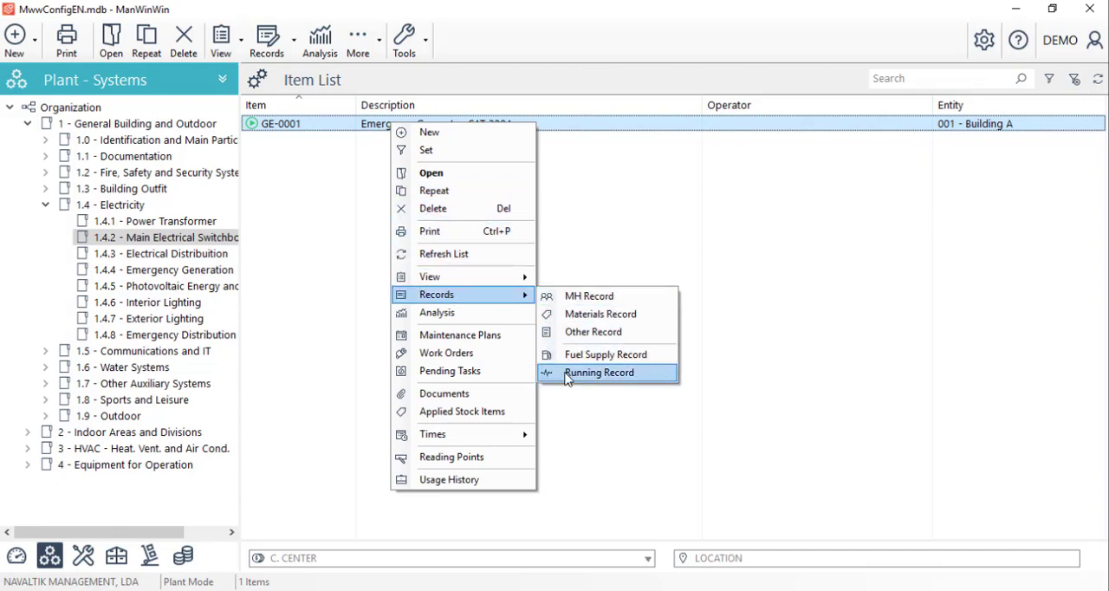
{"action": "left_click", "coordinate": [598, 372]}
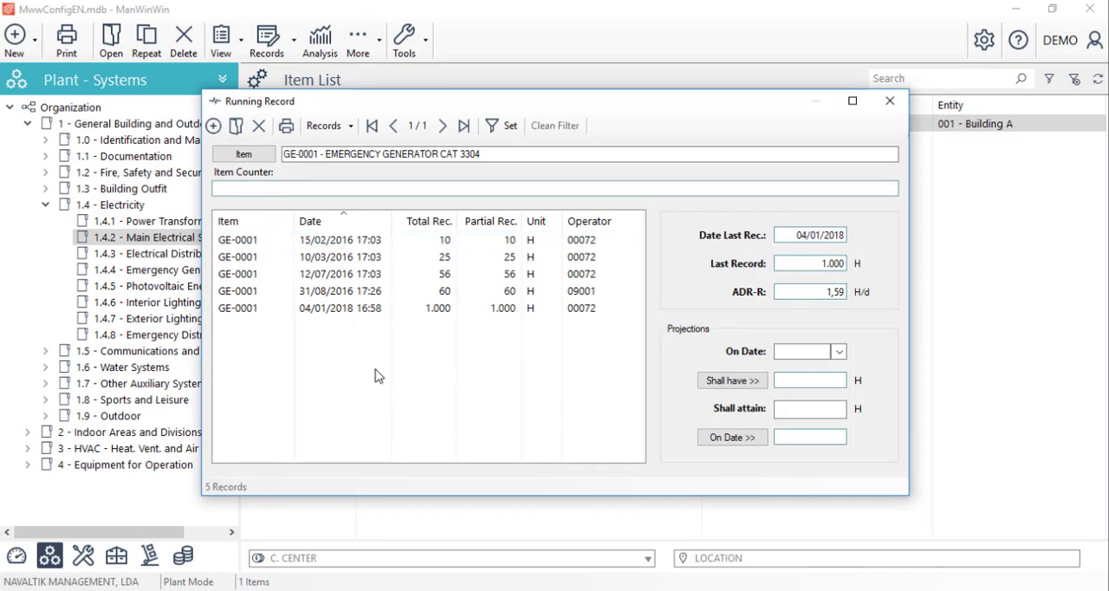
{"action": "left_click", "coordinate": [214, 126]}
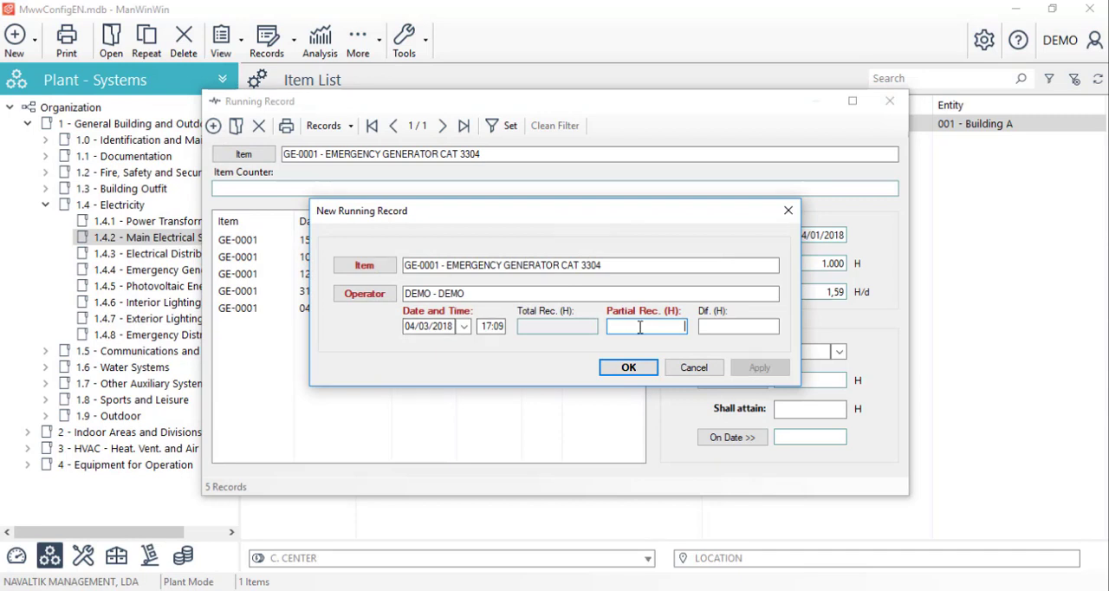
{"action": "type", "text": "1200"}
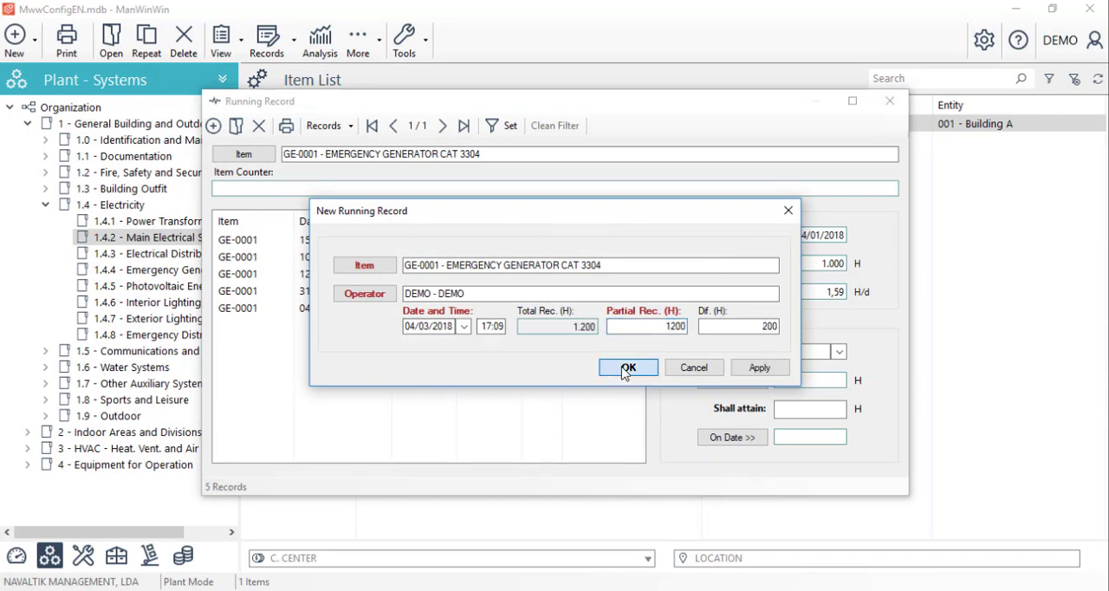
{"action": "left_click", "coordinate": [628, 367]}
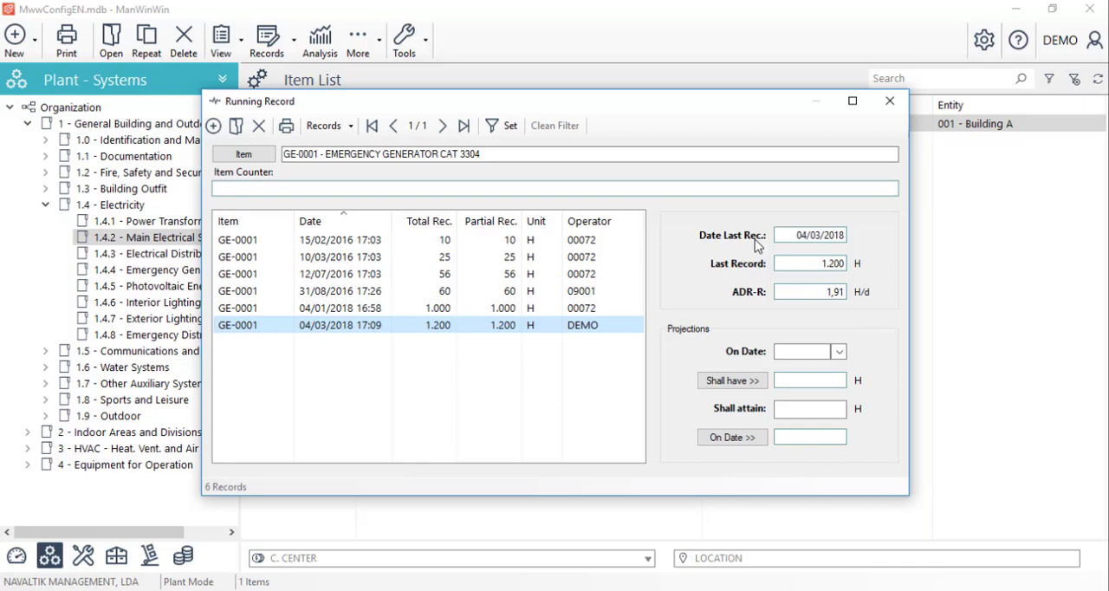
{"action": "mouse_move", "coordinate": [718, 311]}
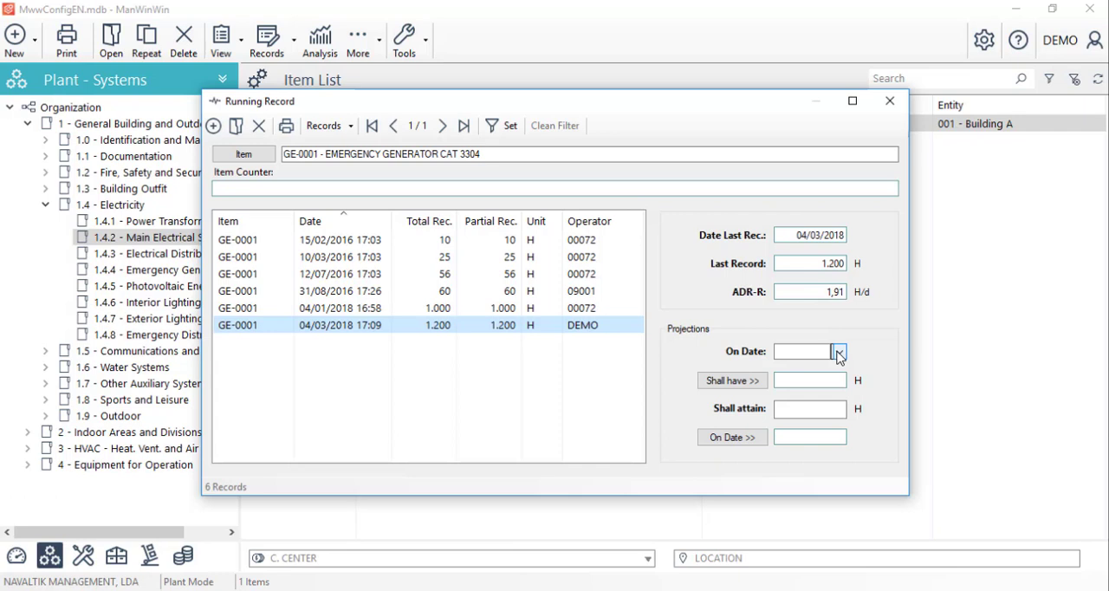
{"action": "mouse_move", "coordinate": [839, 357]}
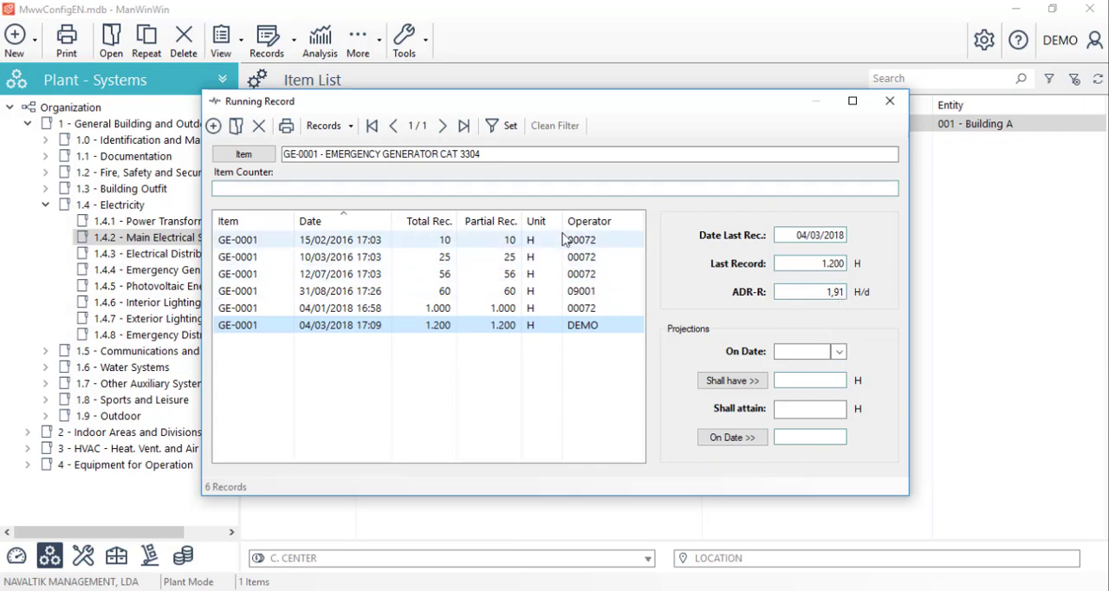
{"action": "mouse_move", "coordinate": [669, 364]}
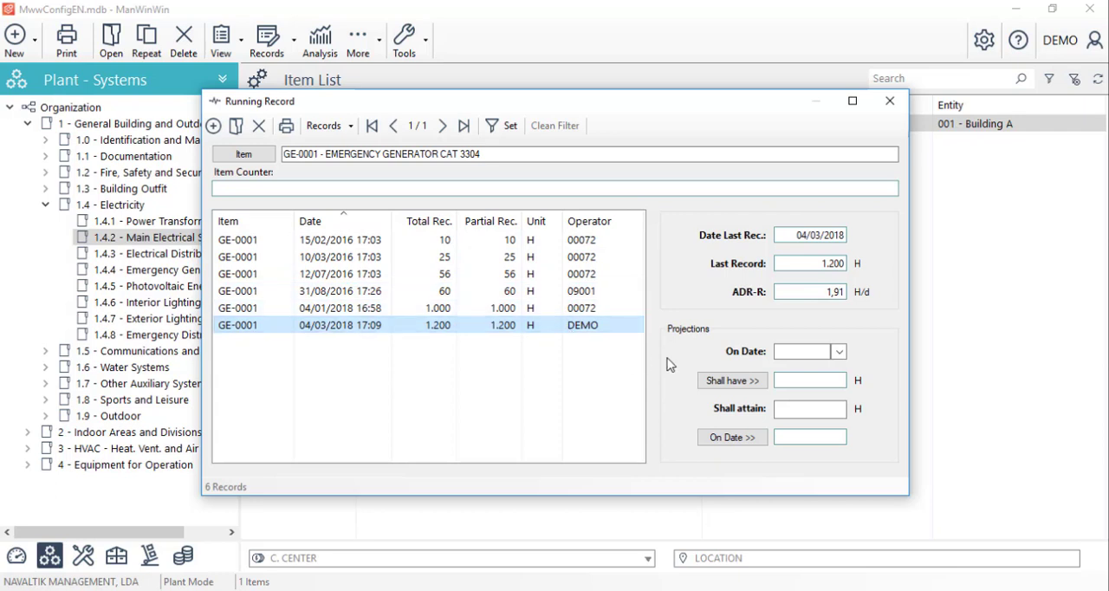
{"action": "mouse_move", "coordinate": [676, 357]}
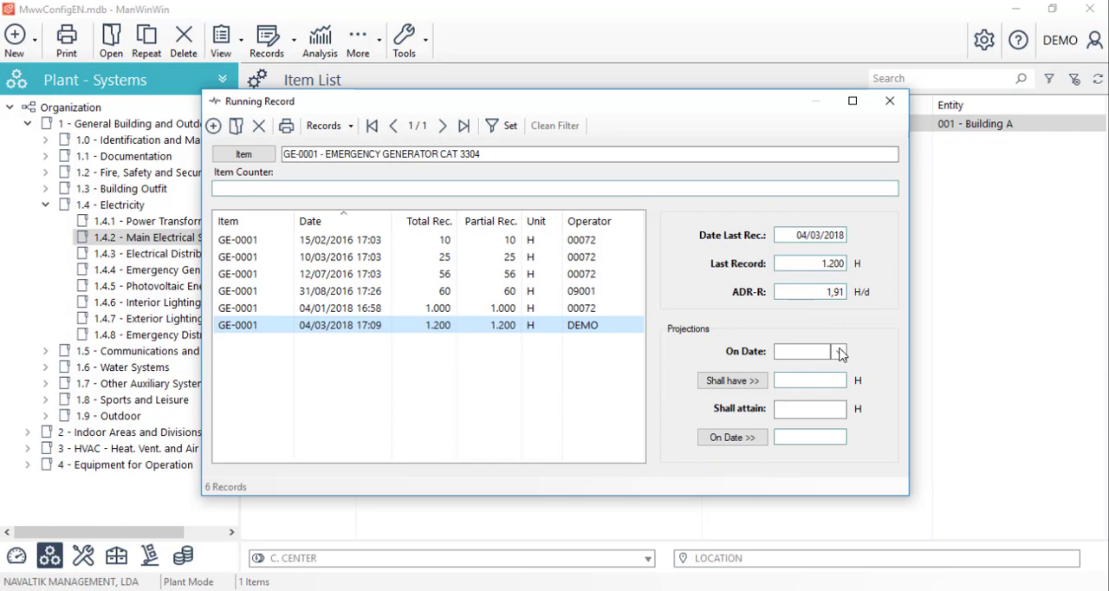
- Calculate GE-0001's expected counter for 01/05/2018, giving 1.310,78 hours
{"action": "left_click", "coordinate": [837, 351]}
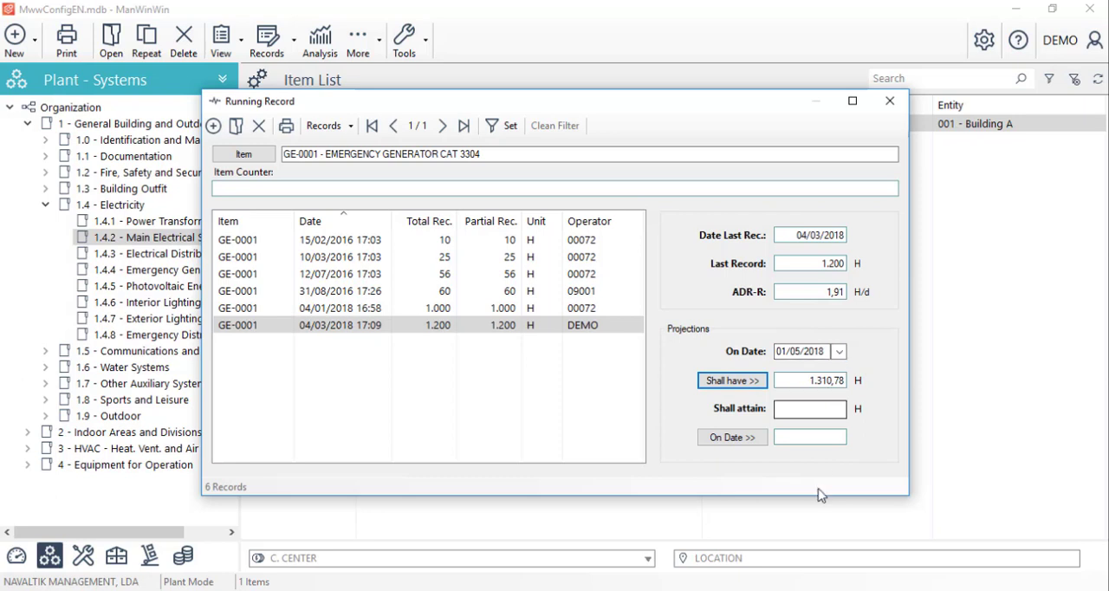
{"action": "left_click", "coordinate": [809, 408]}
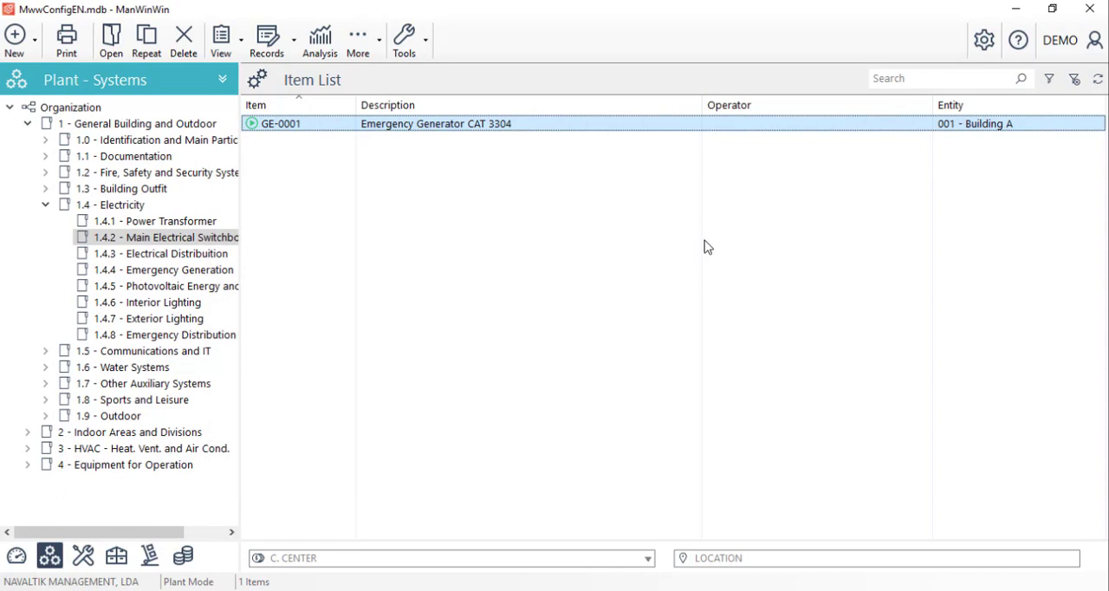
{"action": "mouse_move", "coordinate": [487, 134]}
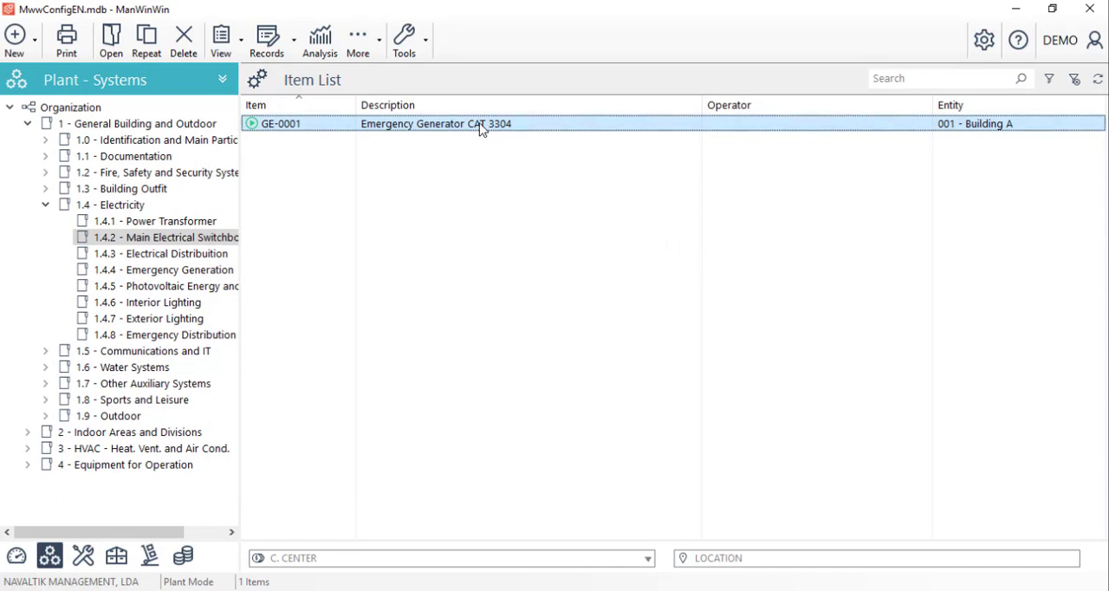
- Save GE-0001 document code 02 'Documents', valid to 04/03/2018, with a PDF attached
{"action": "right_click", "coordinate": [481, 123]}
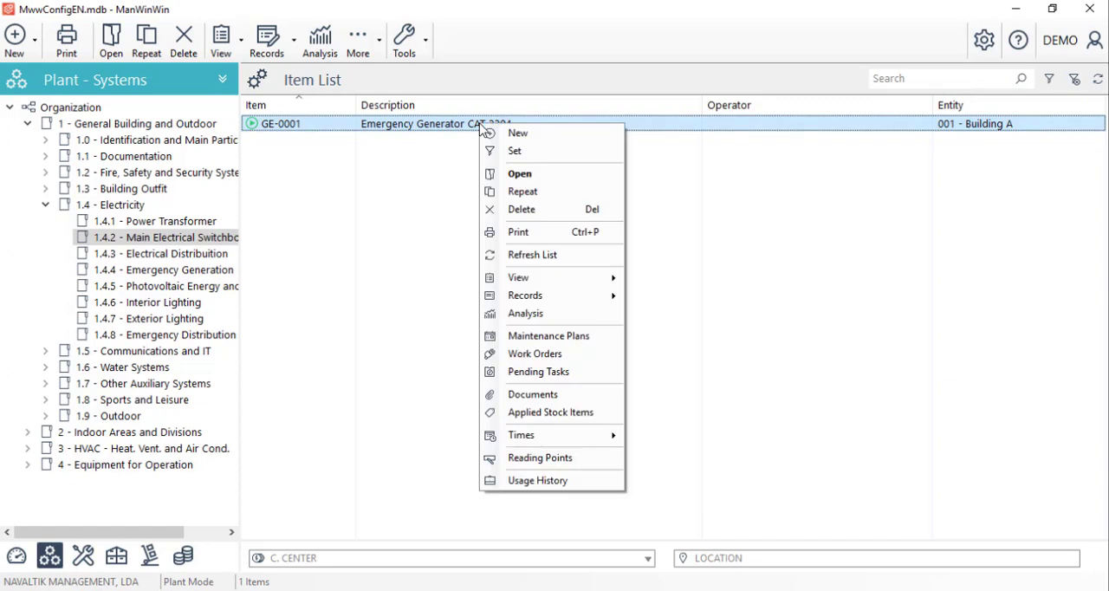
{"action": "mouse_move", "coordinate": [547, 335]}
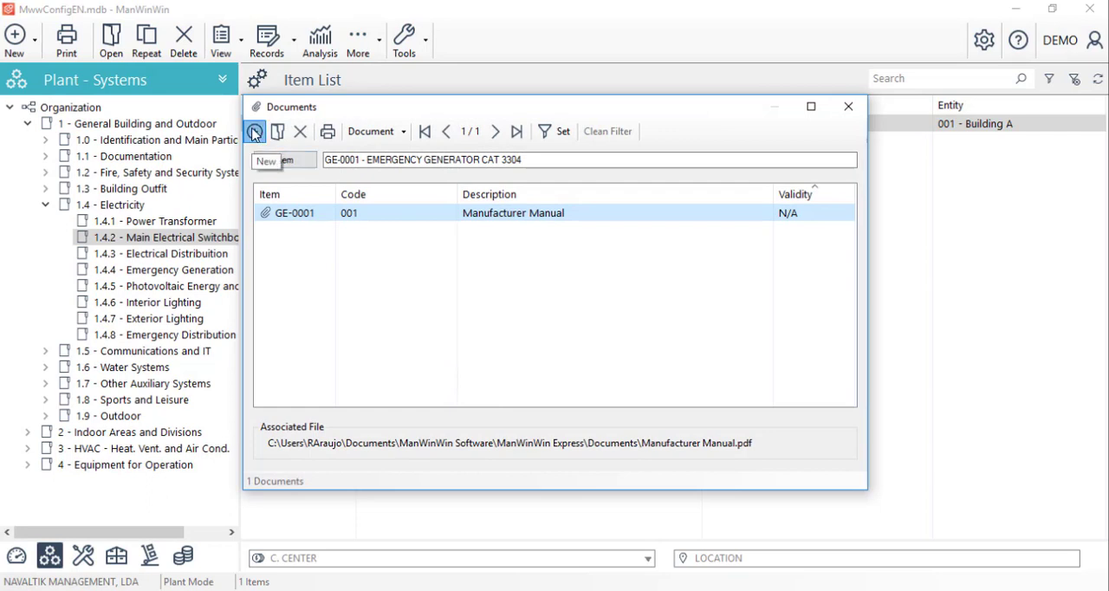
{"action": "left_click", "coordinate": [266, 161]}
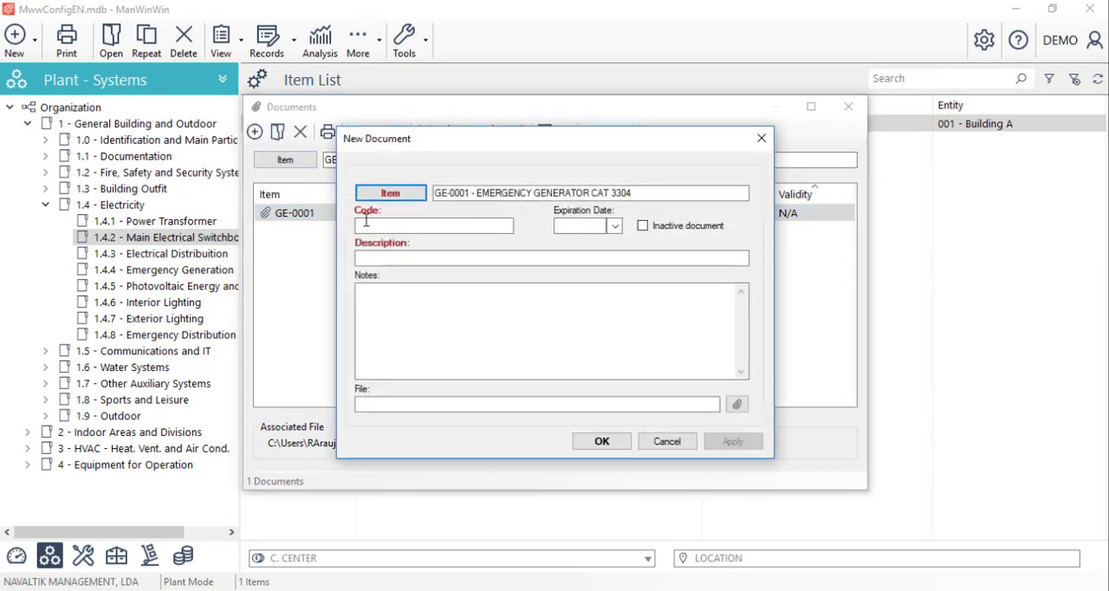
{"action": "left_click", "coordinate": [433, 225]}
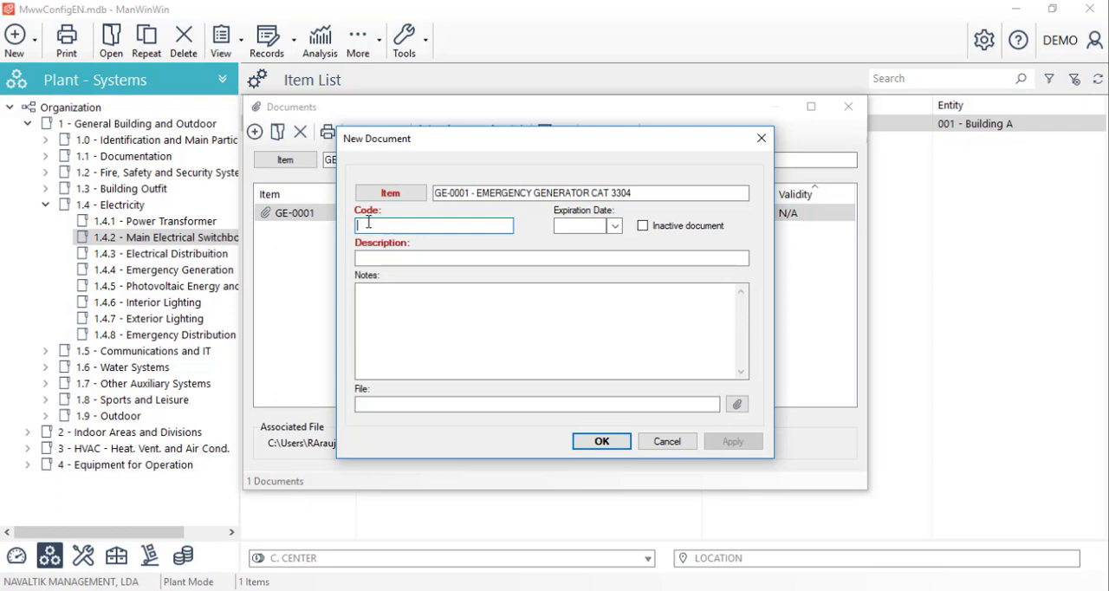
{"action": "type", "text": "02"}
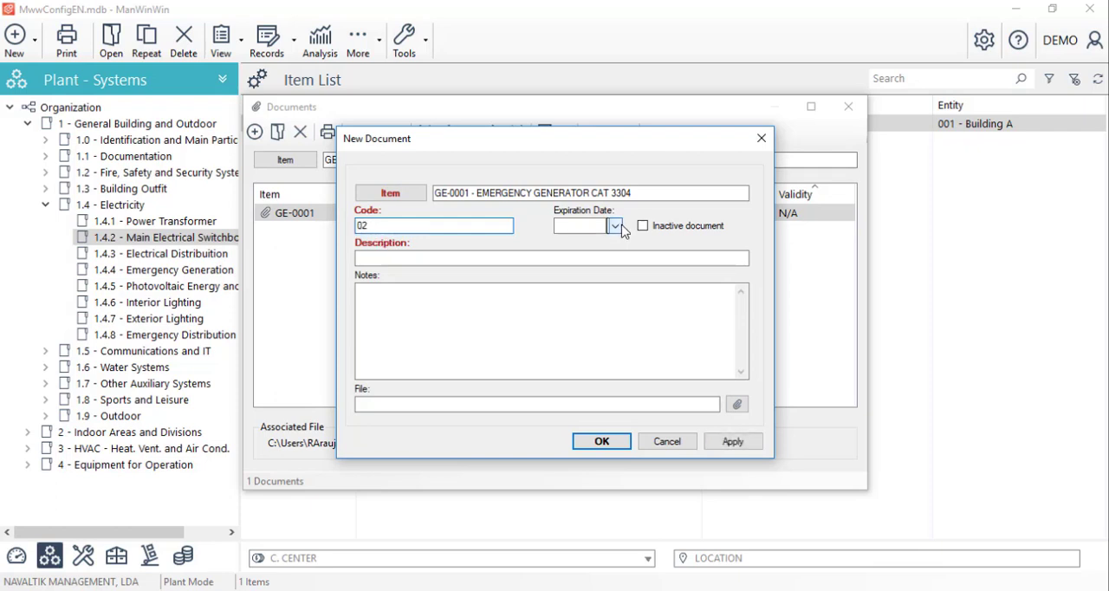
{"action": "left_click", "coordinate": [614, 225]}
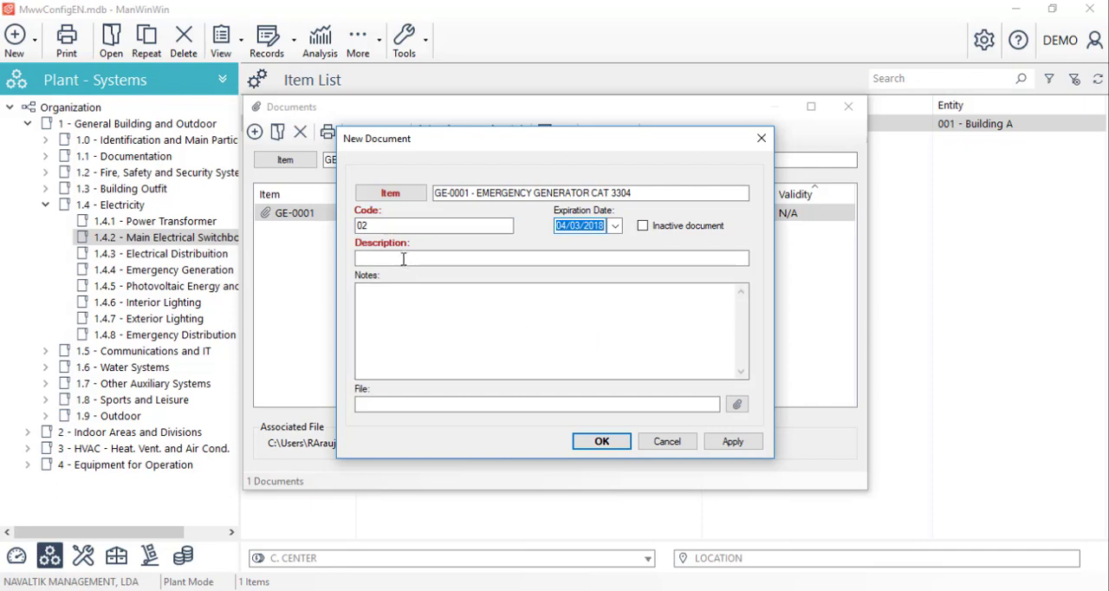
{"action": "type", "text": "D"}
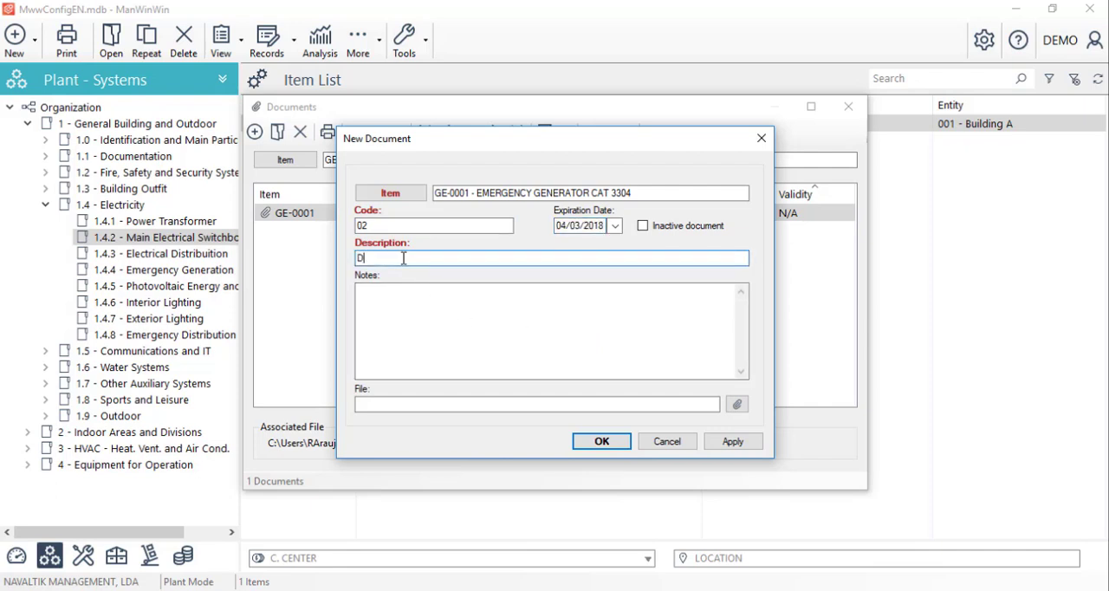
{"action": "type", "text": "ocuments"}
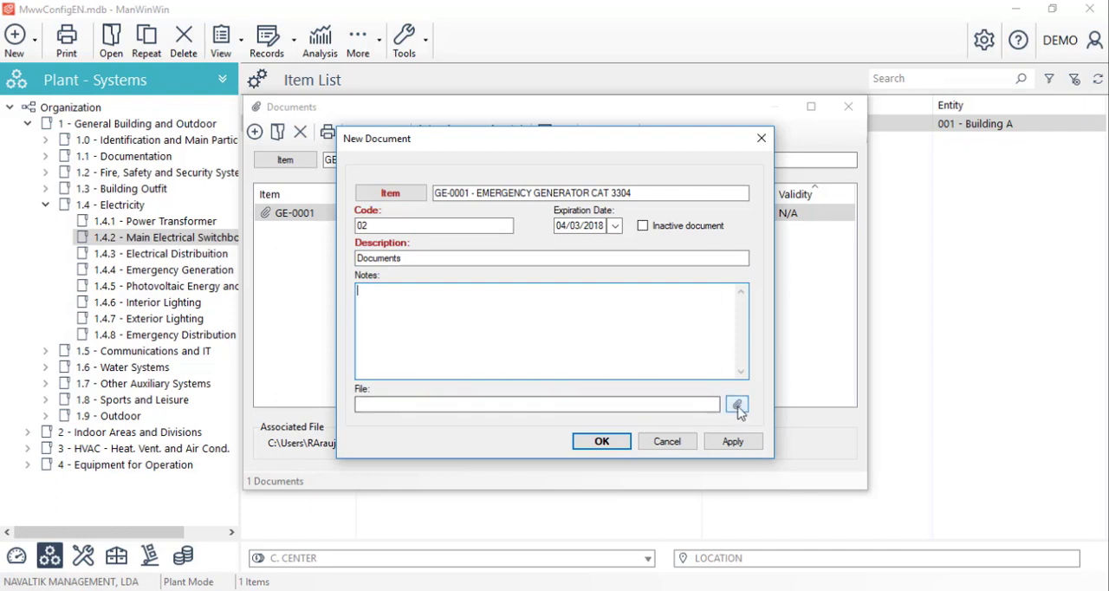
{"action": "left_click", "coordinate": [737, 405]}
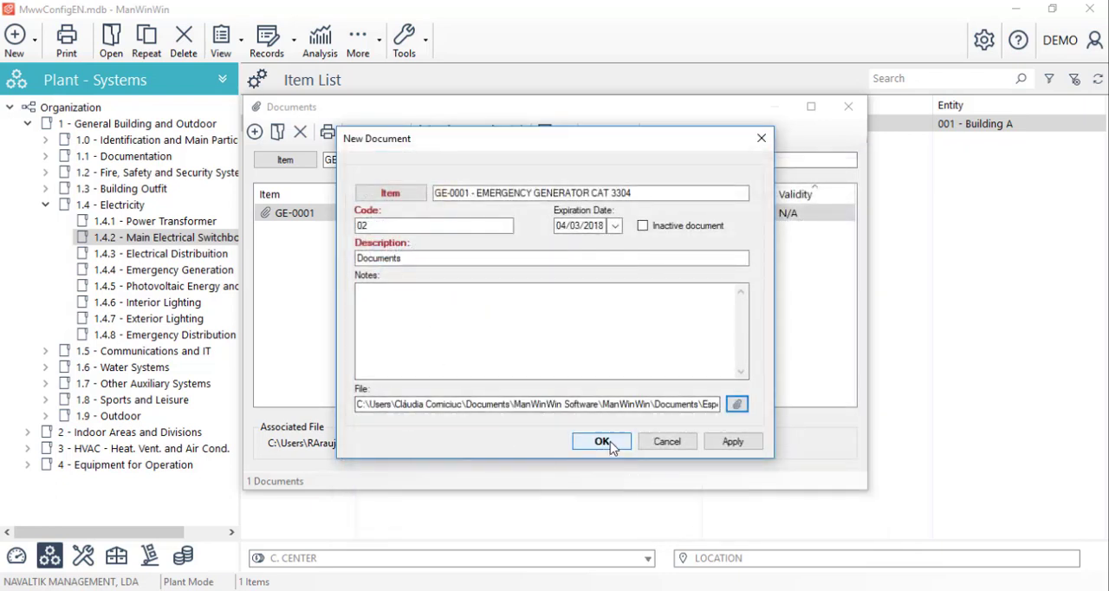
{"action": "left_click", "coordinate": [602, 441]}
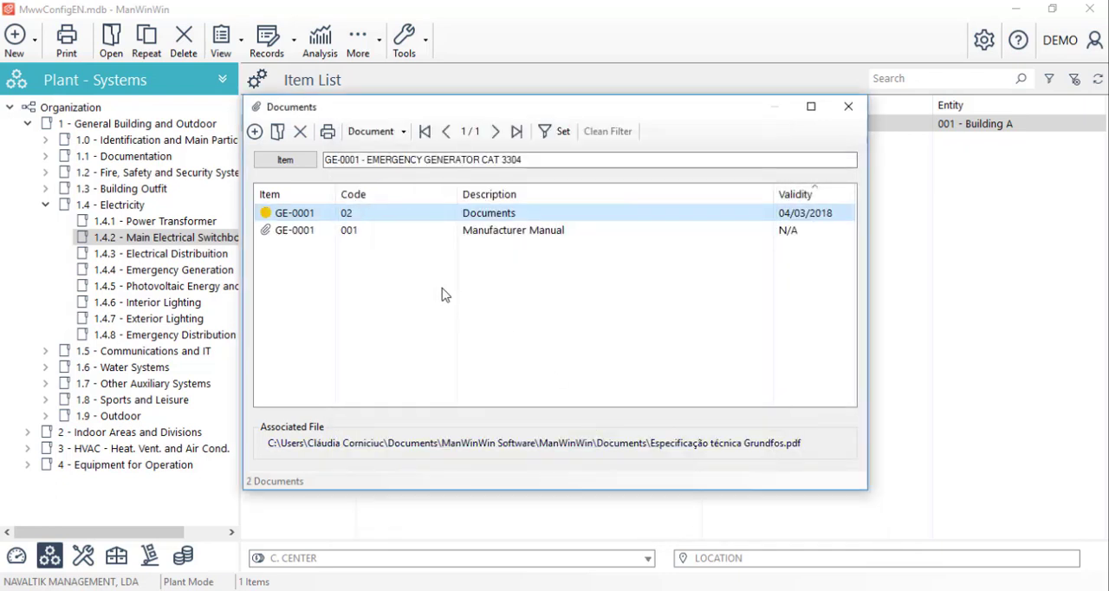
{"action": "mouse_move", "coordinate": [441, 227]}
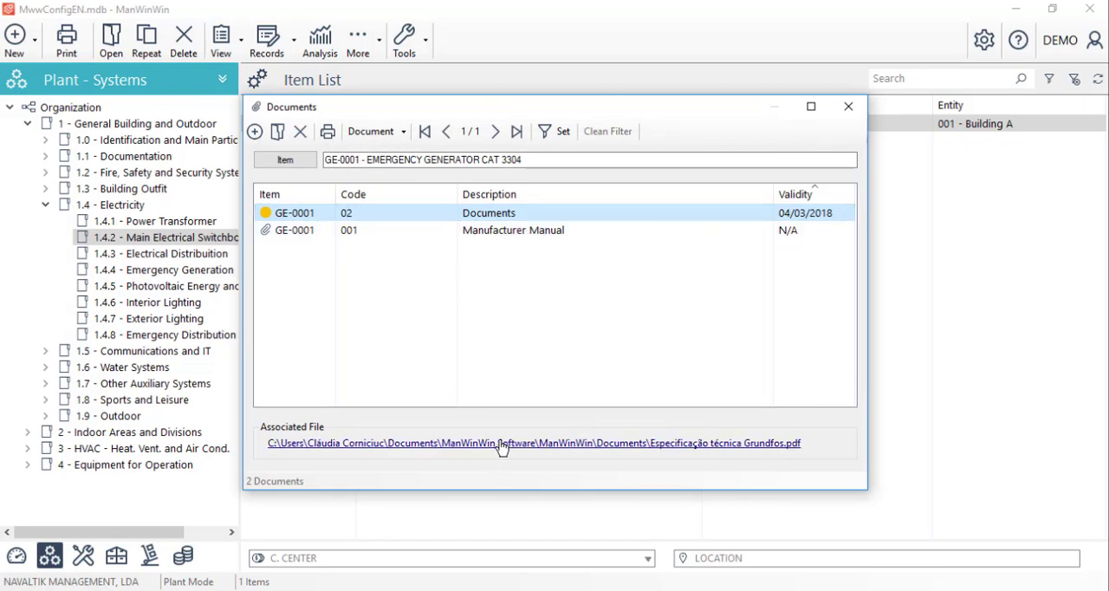
{"action": "left_click", "coordinate": [847, 106]}
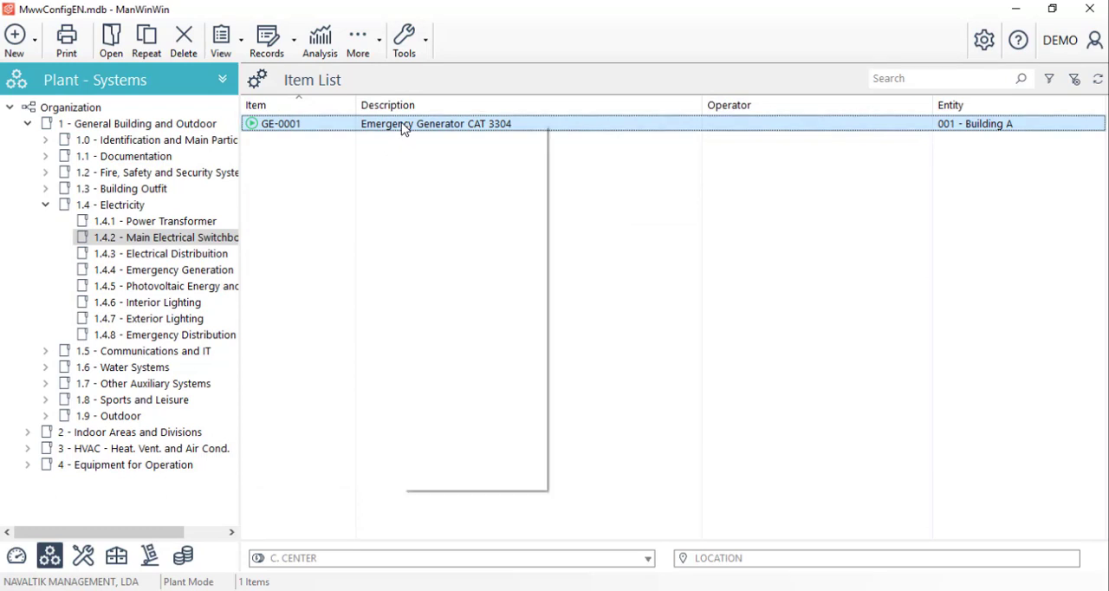
- Bring up GE-0001's item actions to start the Repeat Item copy
{"action": "right_click", "coordinate": [401, 123]}
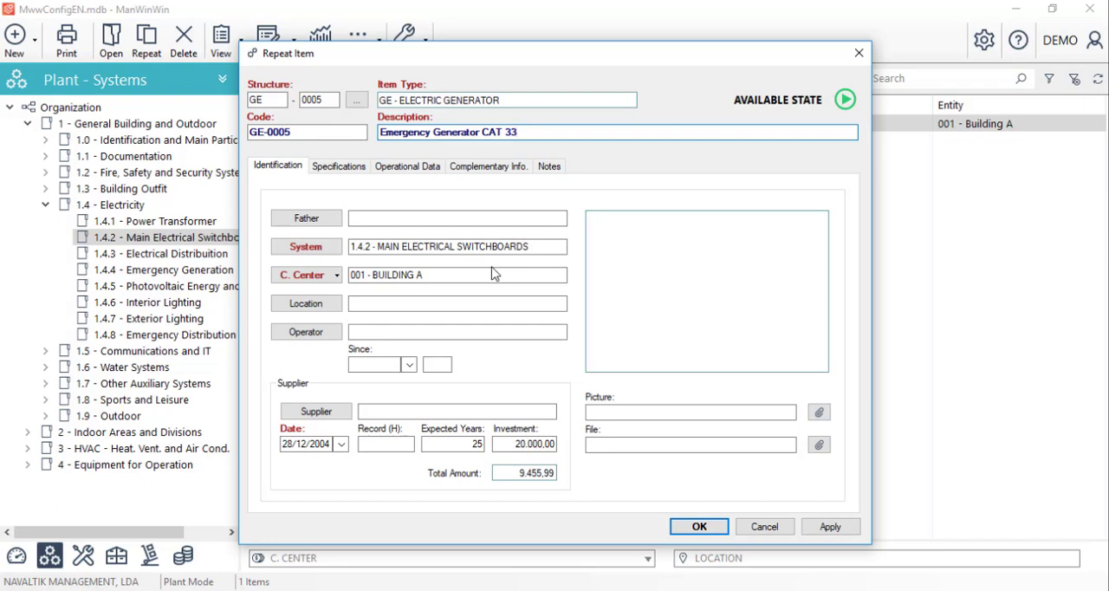
- Set the copy as GE-0005 'Emergency Generator CAT 3310', dated 04/03/2018, and confirm Repeat
{"action": "left_click", "coordinate": [341, 444]}
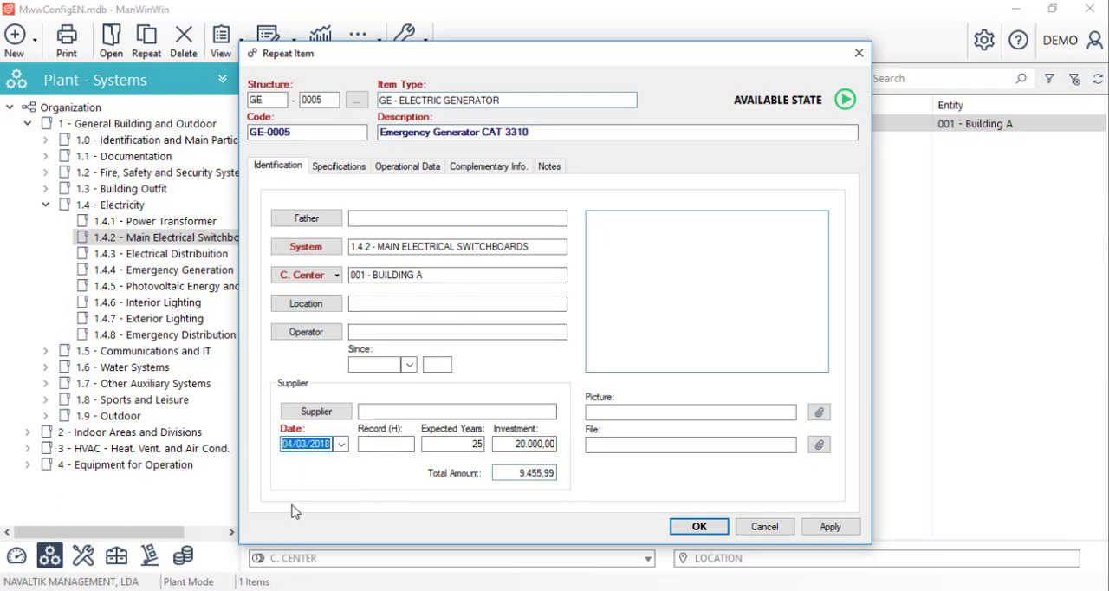
{"action": "left_click", "coordinate": [336, 166]}
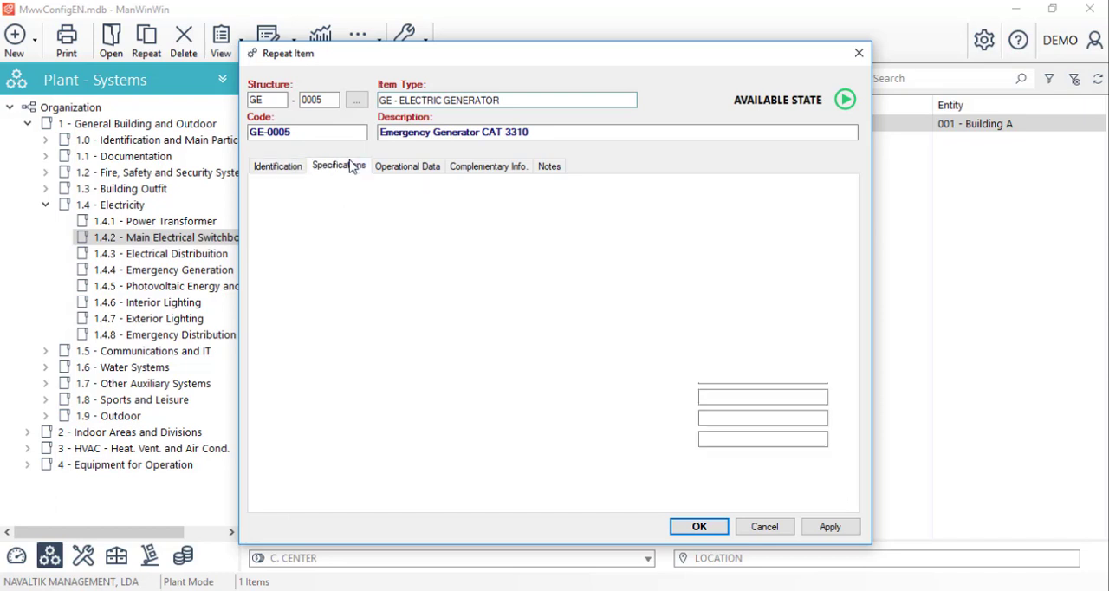
{"action": "left_click", "coordinate": [338, 166]}
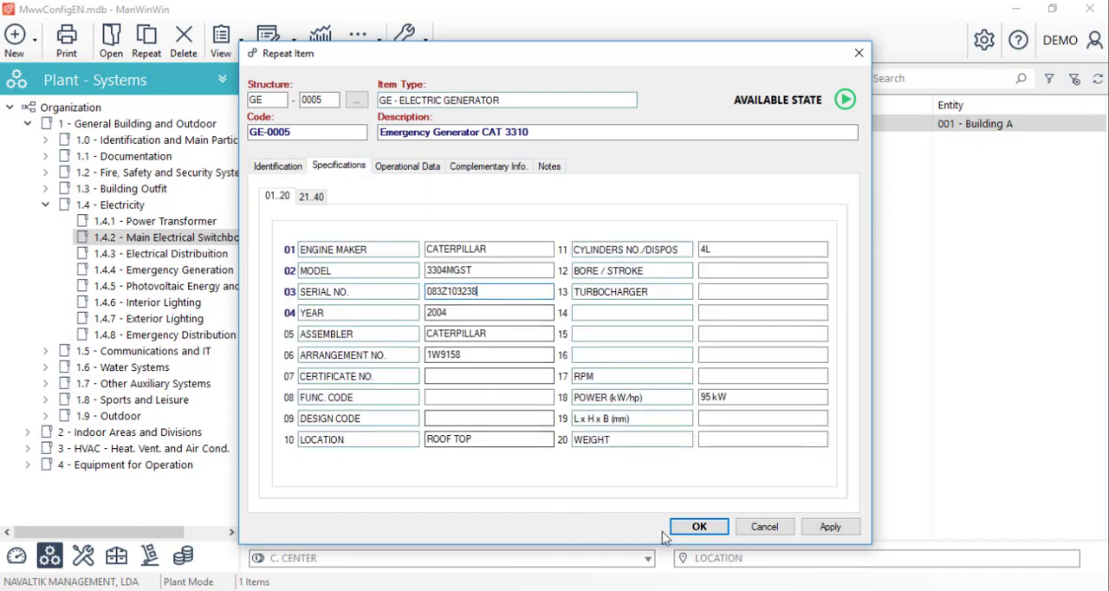
{"action": "left_click", "coordinate": [698, 526]}
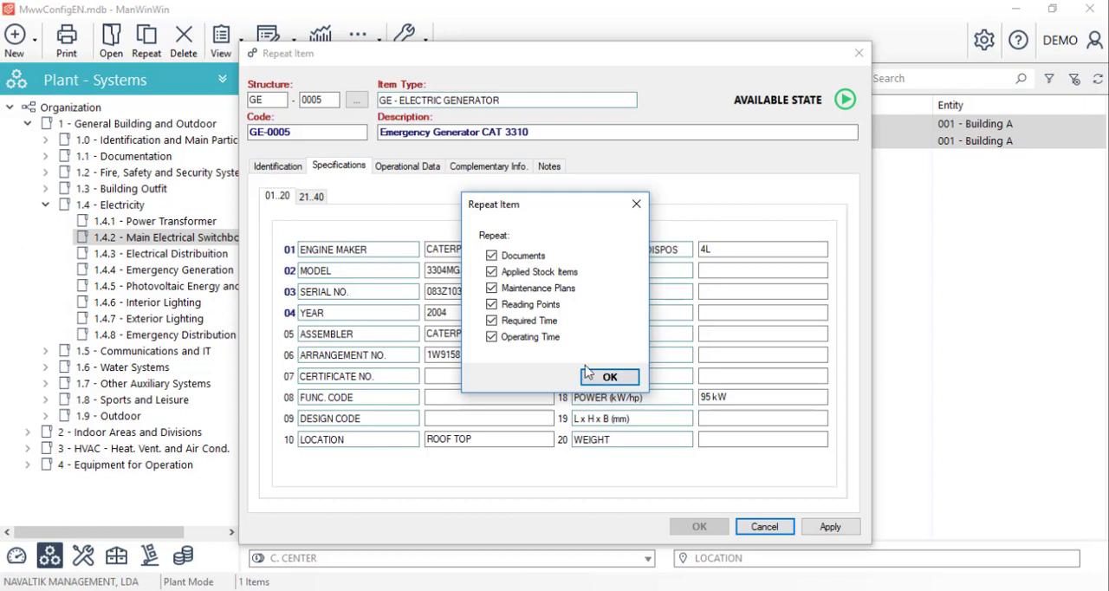
{"action": "mouse_move", "coordinate": [511, 359]}
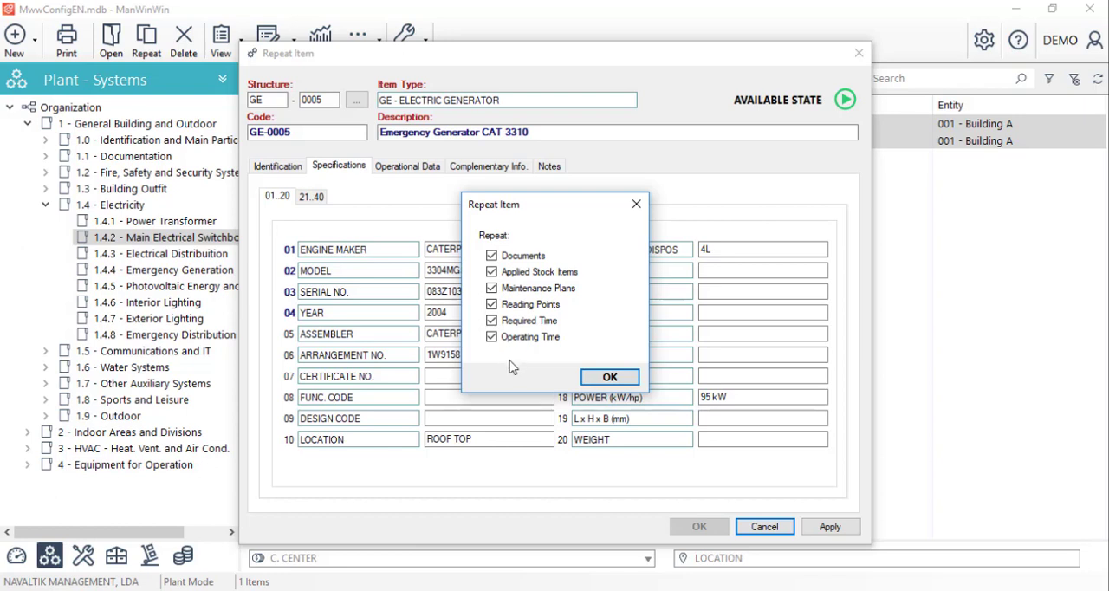
{"action": "mouse_move", "coordinate": [517, 370]}
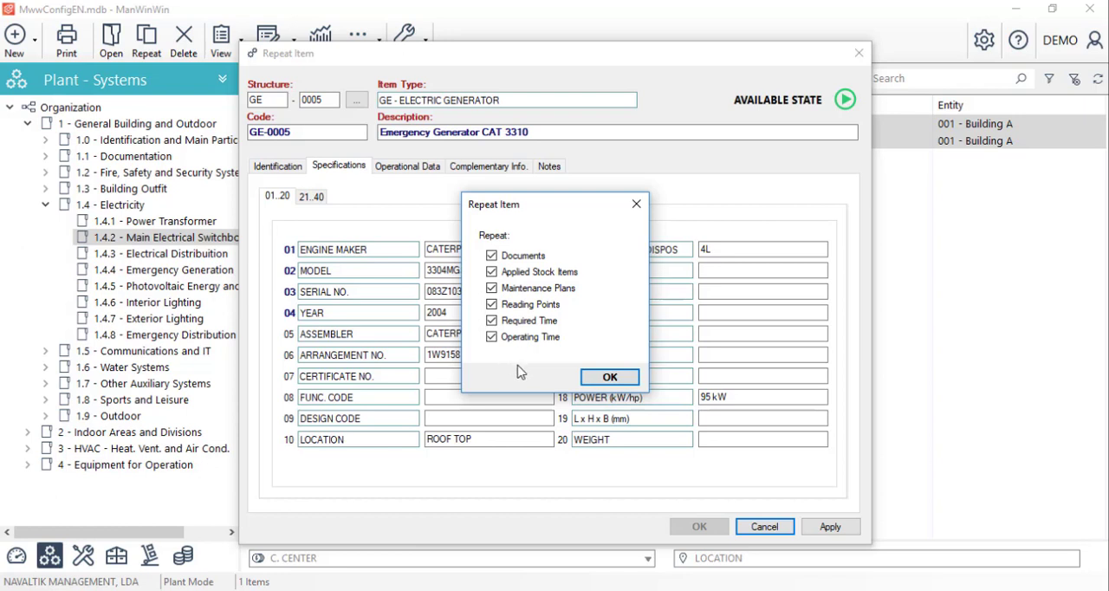
- Confirm repeating GE-0005 with all its data, then list all 20 Organization items
{"action": "left_click", "coordinate": [609, 376]}
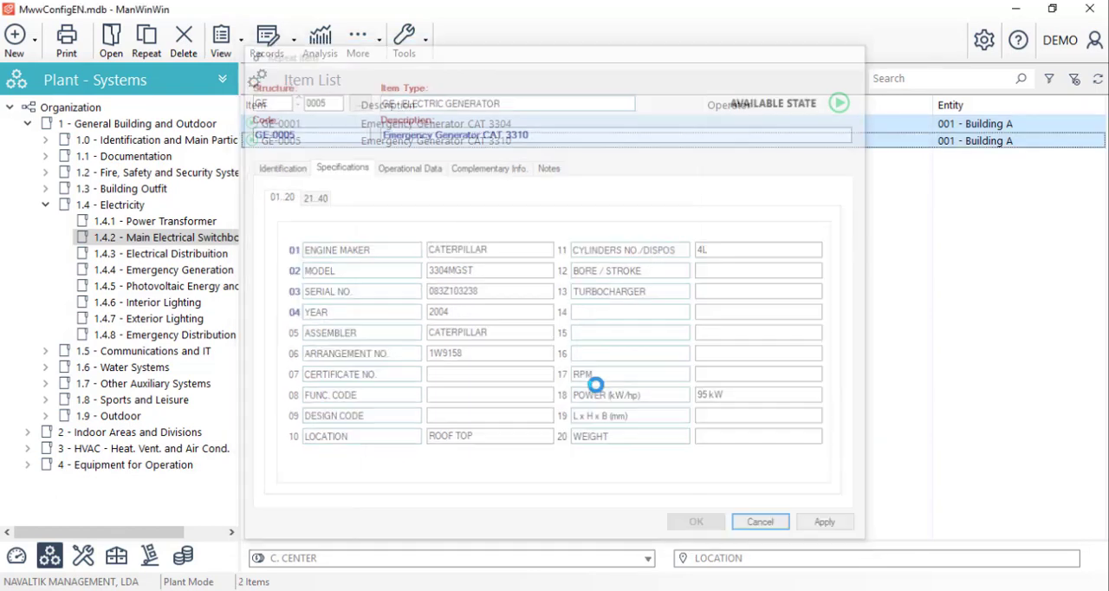
{"action": "left_click", "coordinate": [758, 521]}
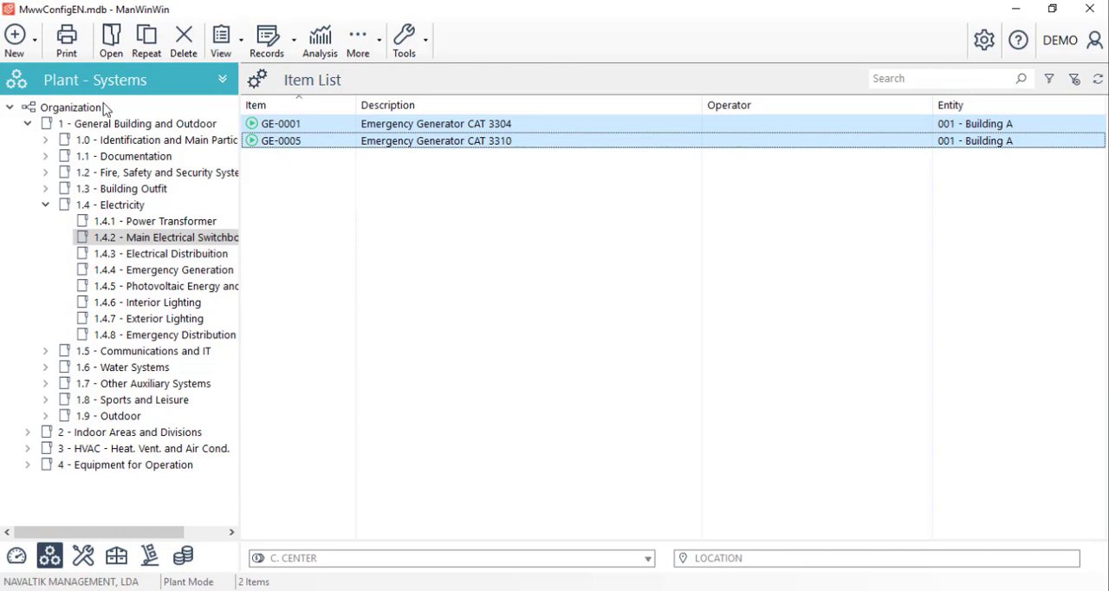
{"action": "left_click", "coordinate": [74, 107]}
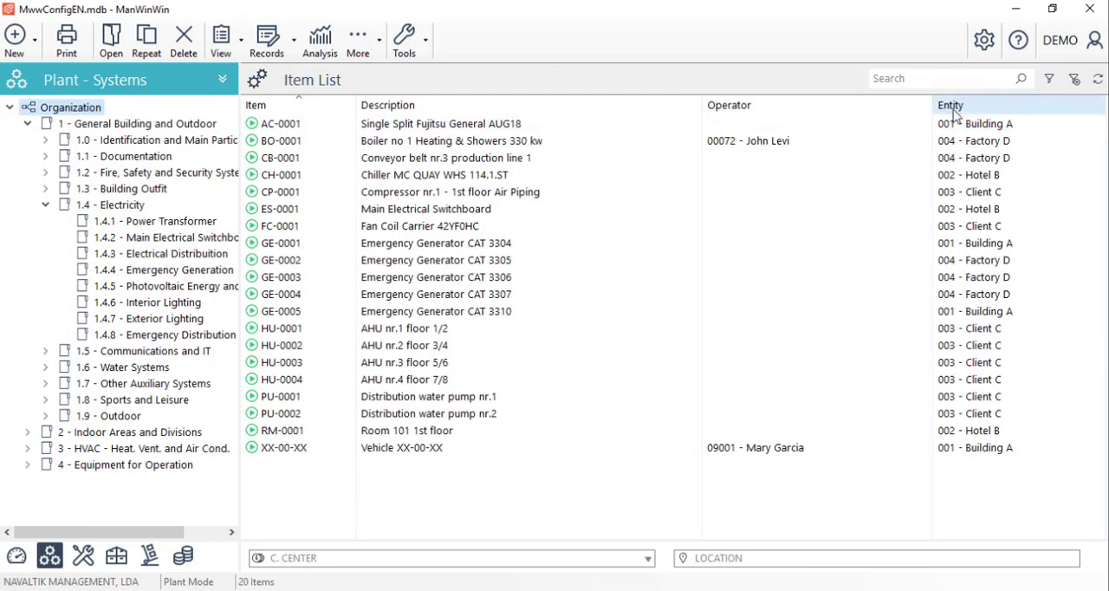
- Sort the item list by Entity and open print options for the Factory D rows
{"action": "left_click", "coordinate": [950, 105]}
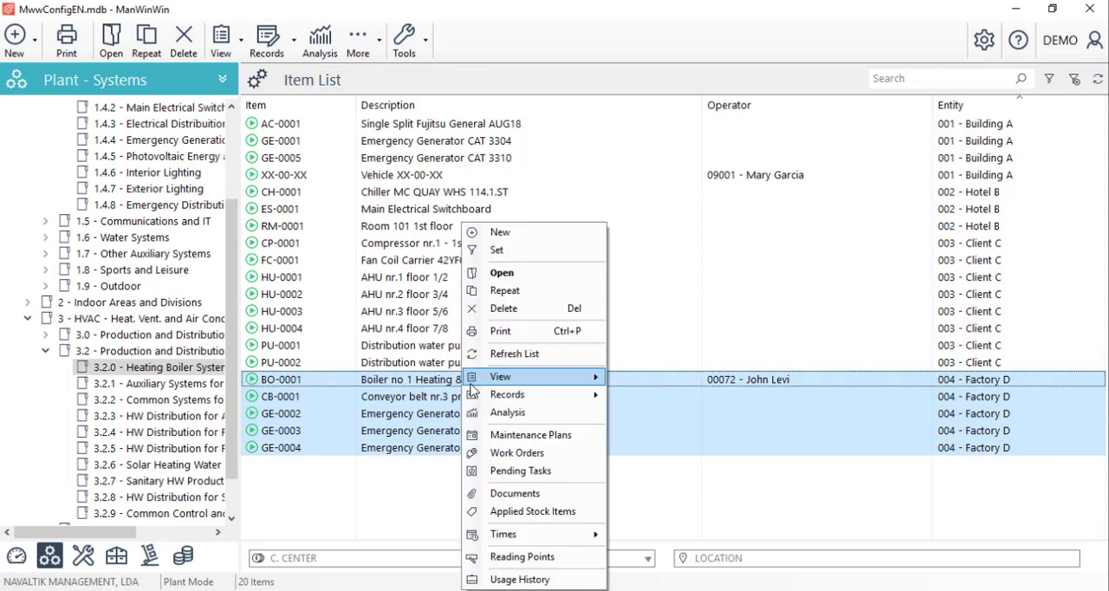
{"action": "left_click", "coordinate": [499, 330]}
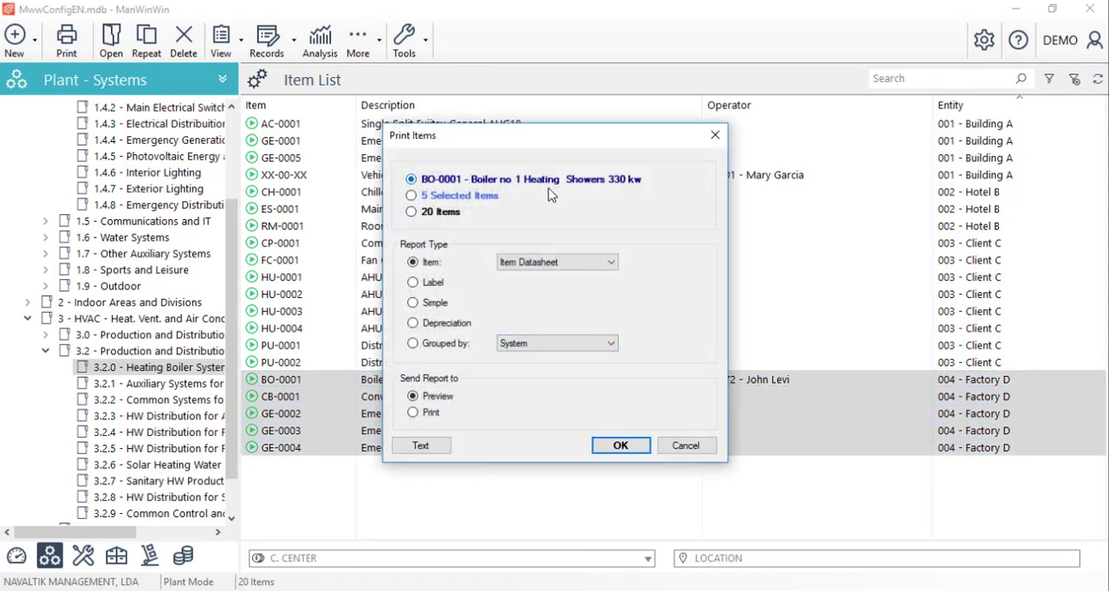
- Preview the five-page Item Datasheet for the 5 selected Factory D items, then close it
{"action": "left_click", "coordinate": [411, 195]}
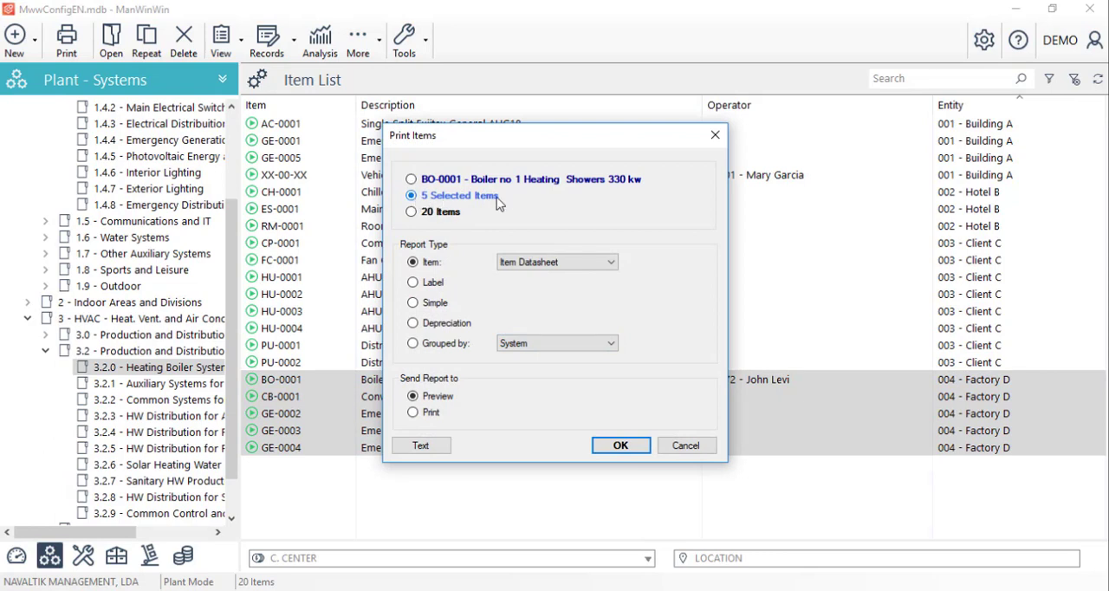
{"action": "left_click", "coordinate": [412, 211]}
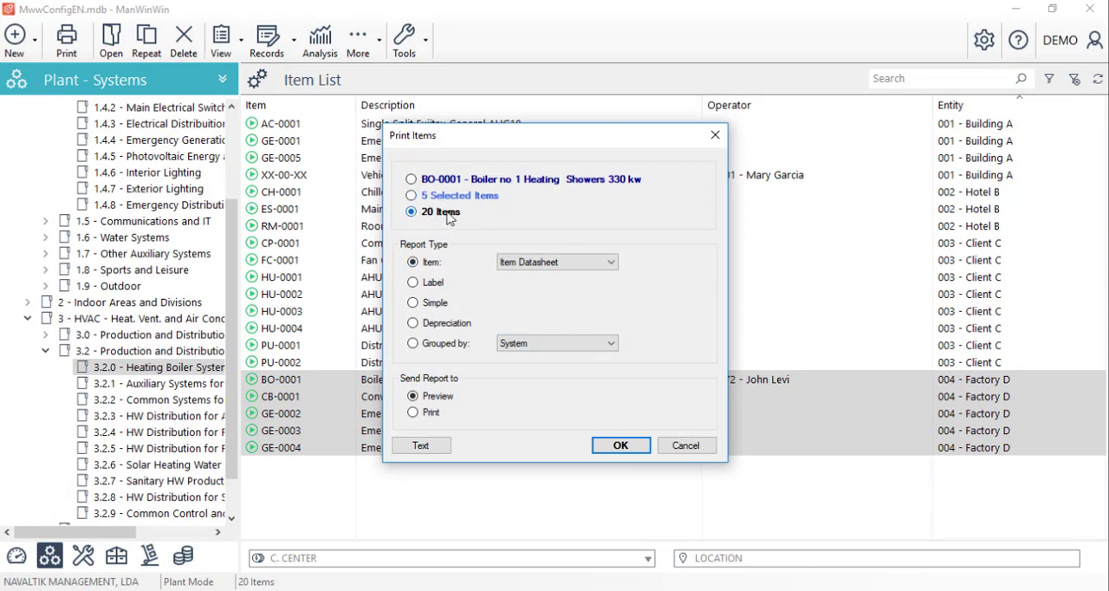
{"action": "left_click", "coordinate": [412, 195]}
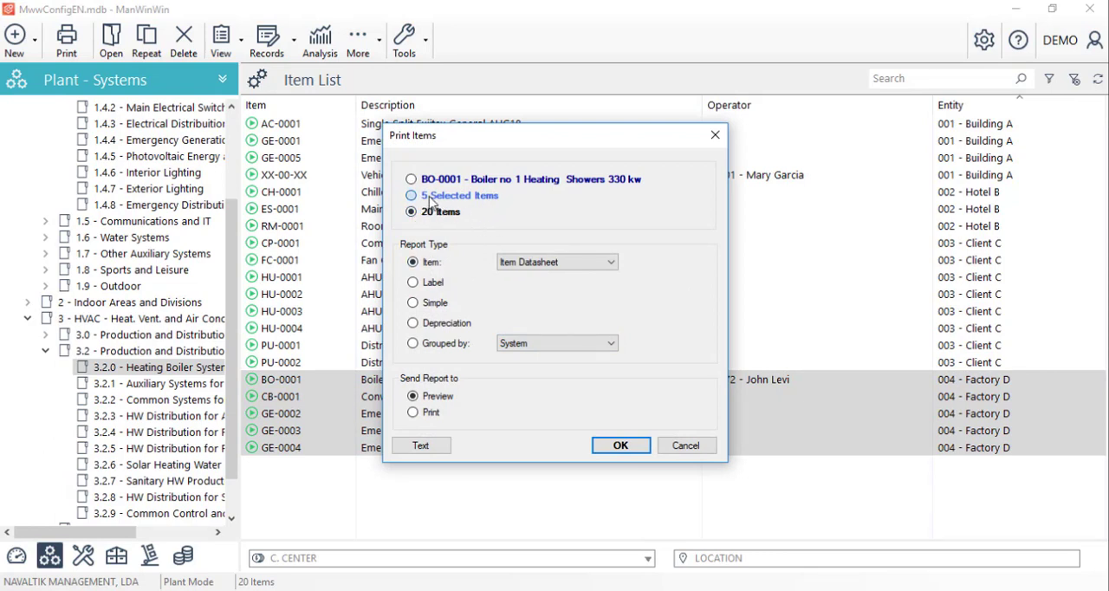
{"action": "left_click", "coordinate": [411, 195]}
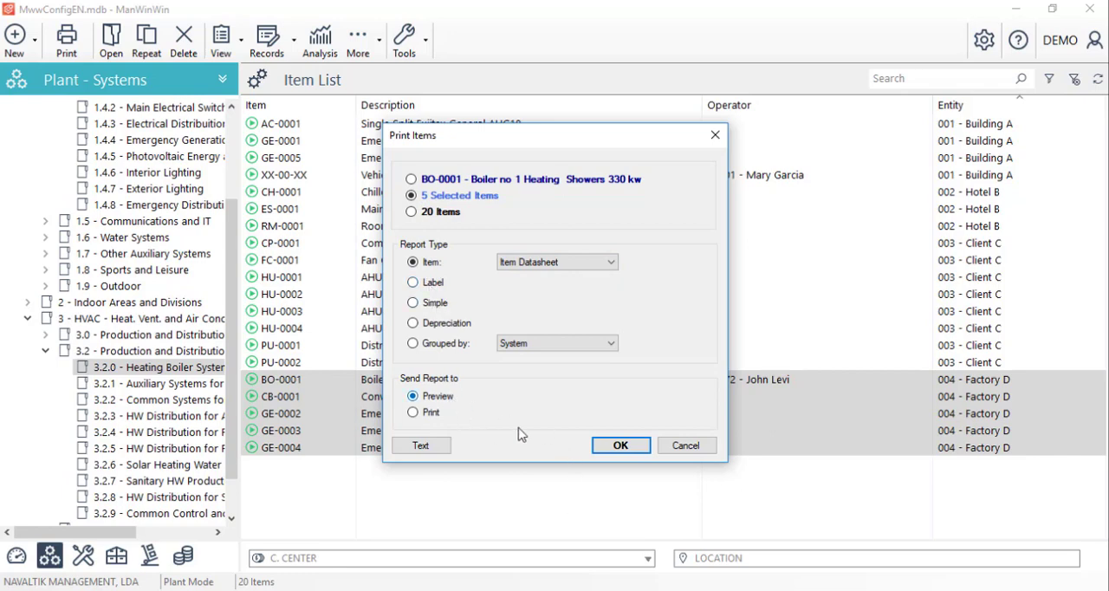
{"action": "left_click", "coordinate": [620, 445]}
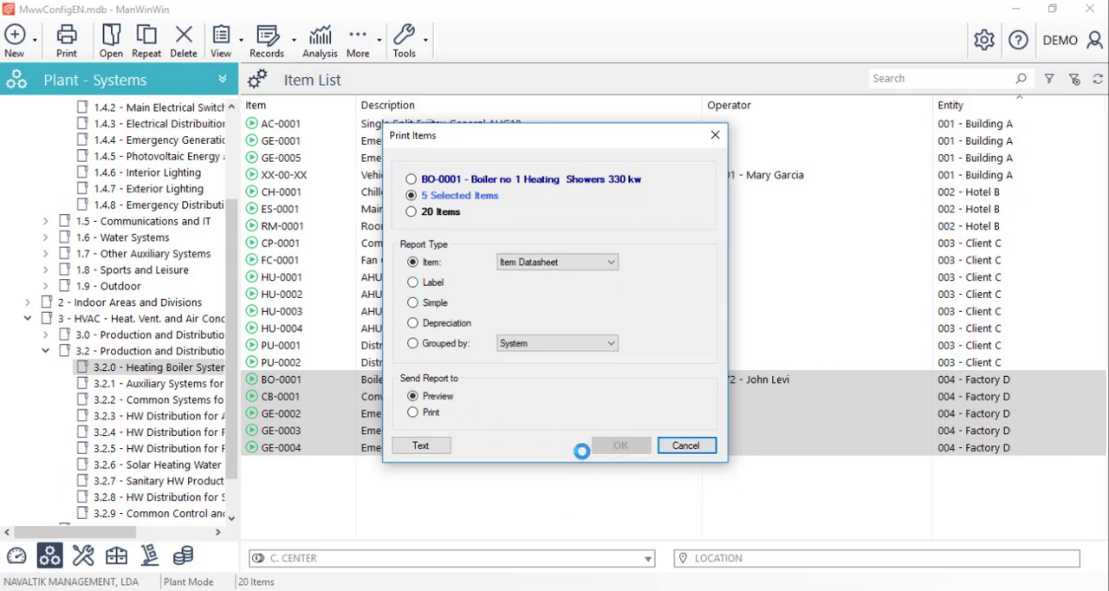
{"action": "left_click", "coordinate": [620, 444]}
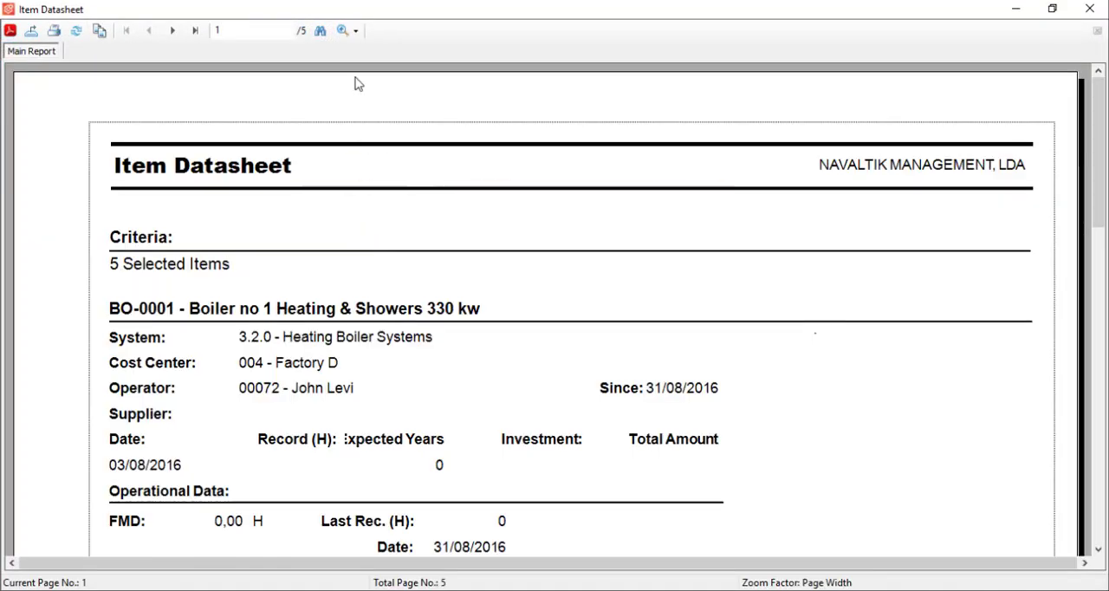
{"action": "left_click", "coordinate": [171, 30]}
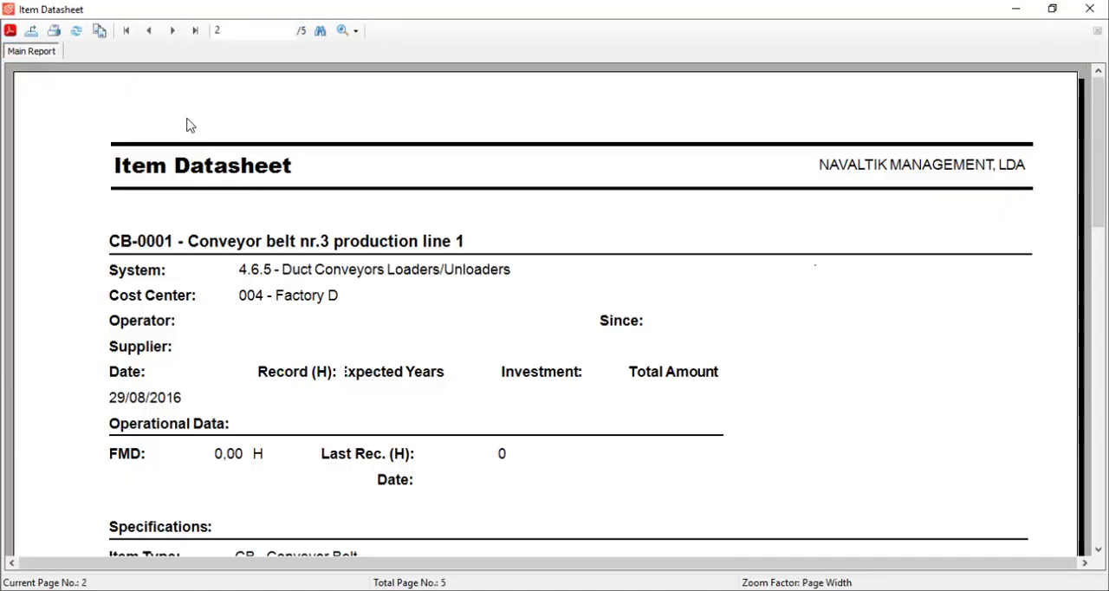
{"action": "left_click", "coordinate": [172, 31]}
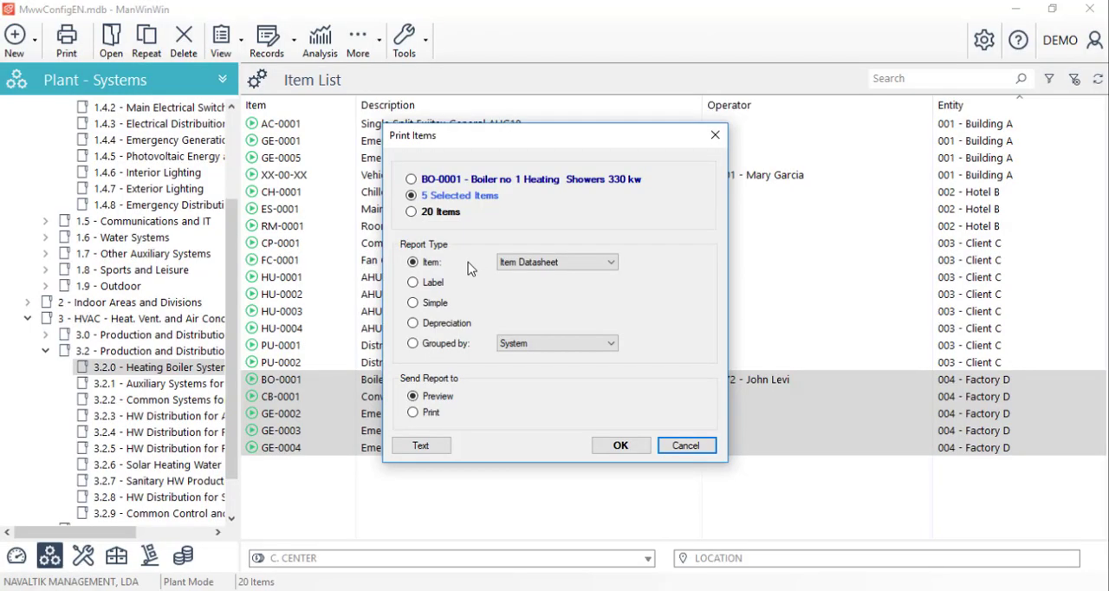
{"action": "mouse_move", "coordinate": [466, 268]}
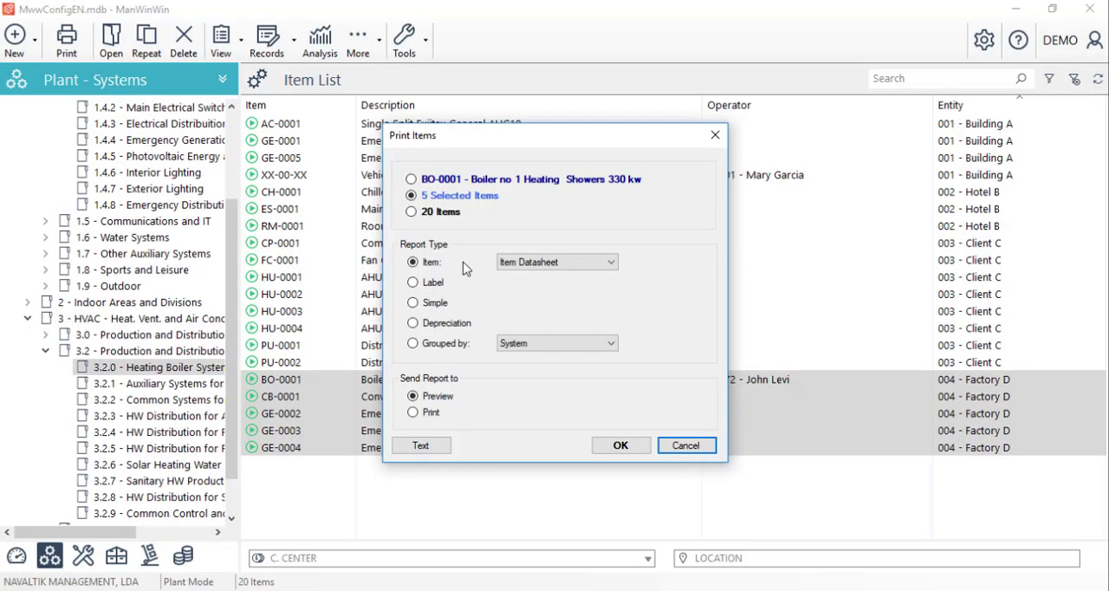
- Preview the 20-item report grouped by C. Center, then close Print Items
{"action": "left_click", "coordinate": [411, 211]}
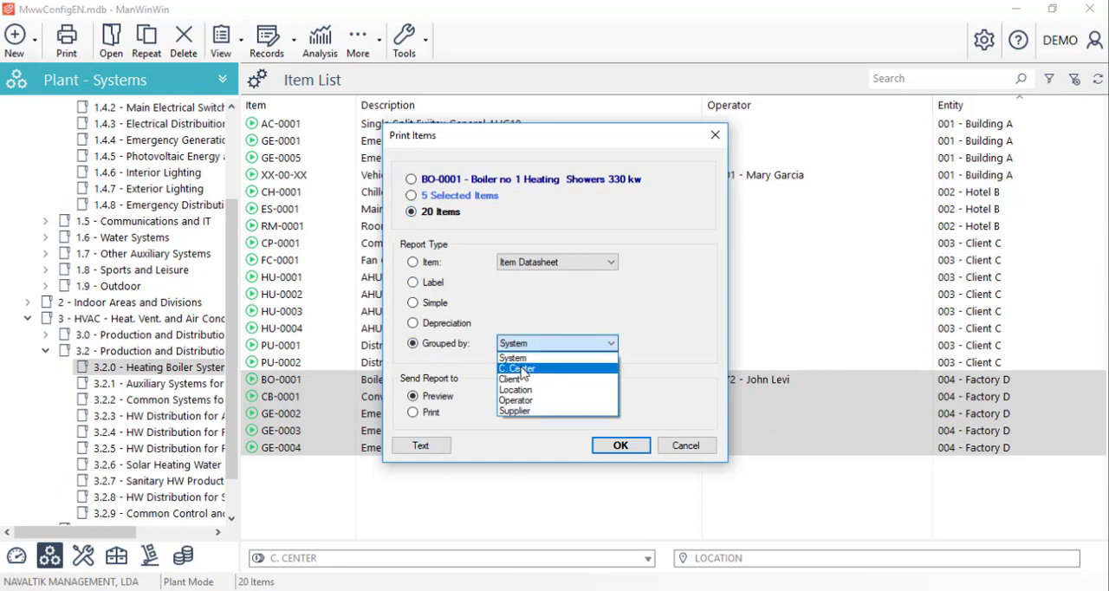
{"action": "left_click", "coordinate": [516, 368]}
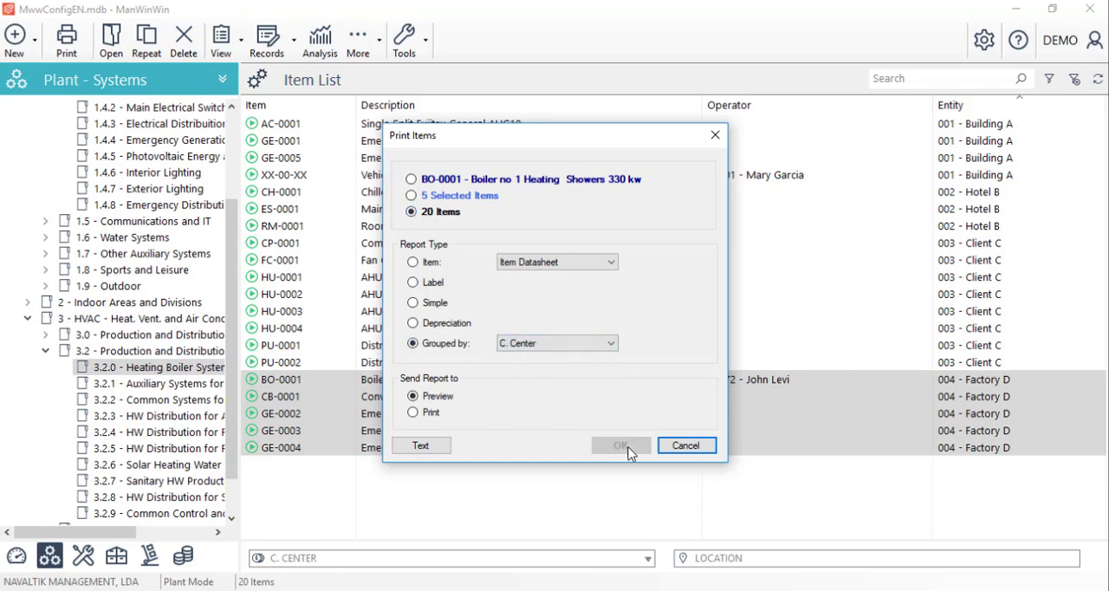
{"action": "left_click", "coordinate": [620, 444]}
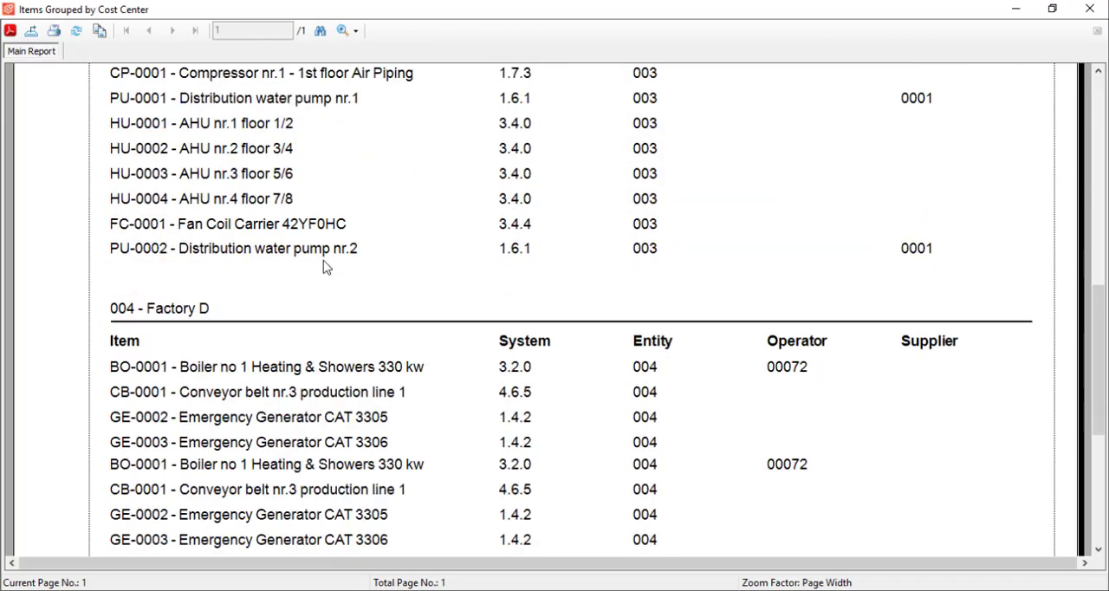
{"action": "left_click", "coordinate": [620, 444]}
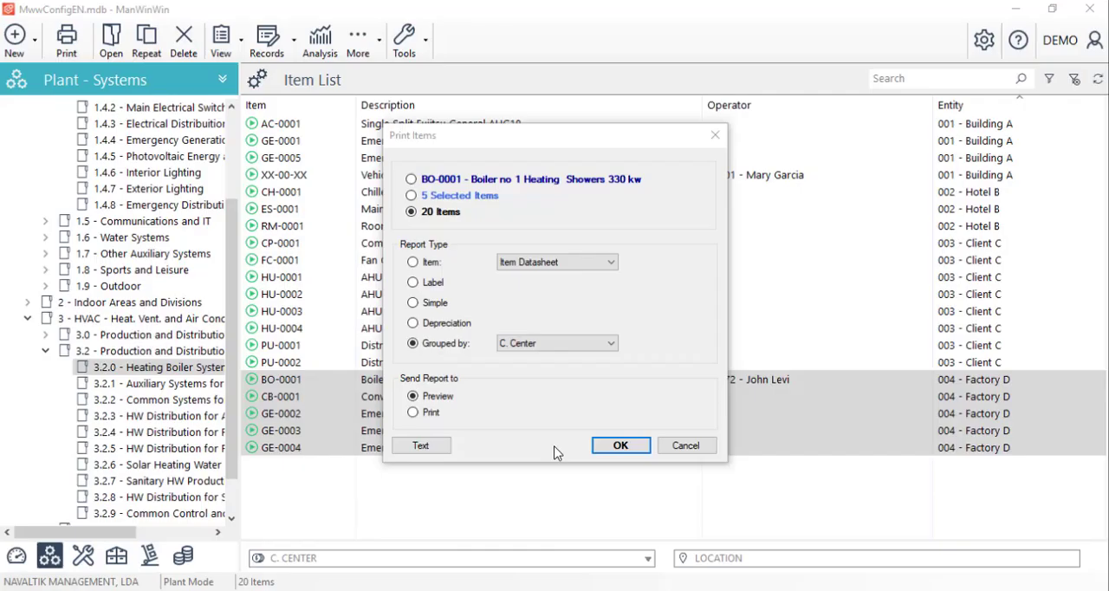
{"action": "mouse_move", "coordinate": [715, 136]}
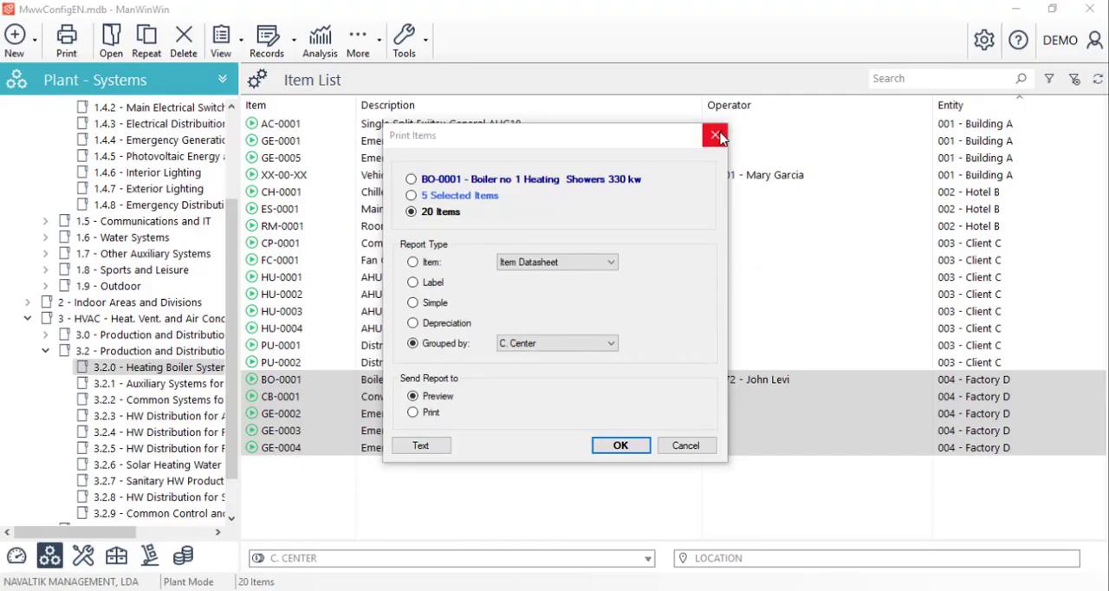
{"action": "left_click", "coordinate": [715, 137]}
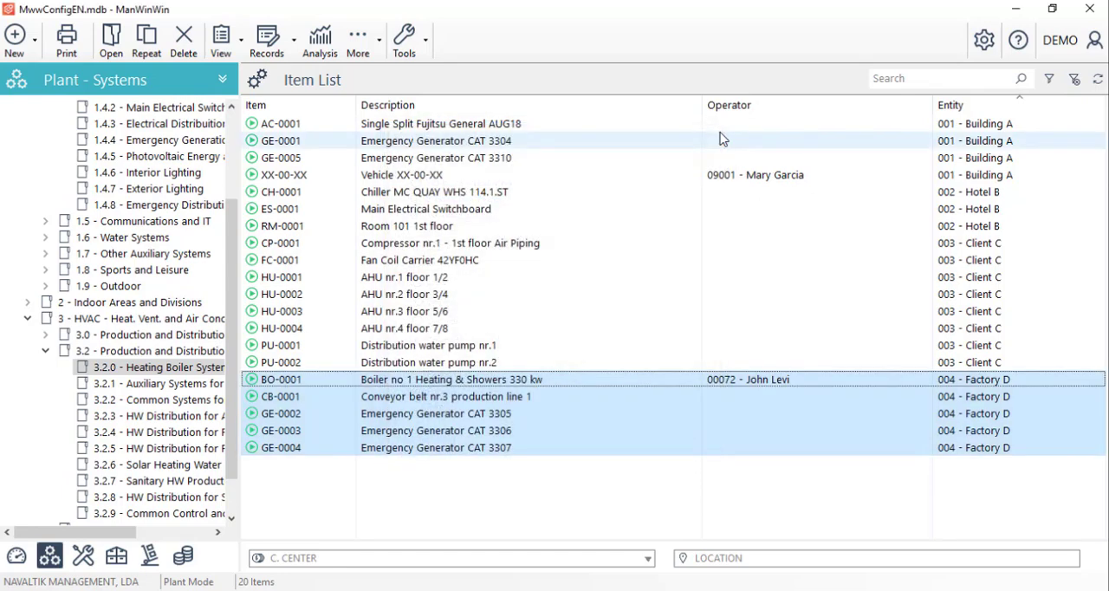